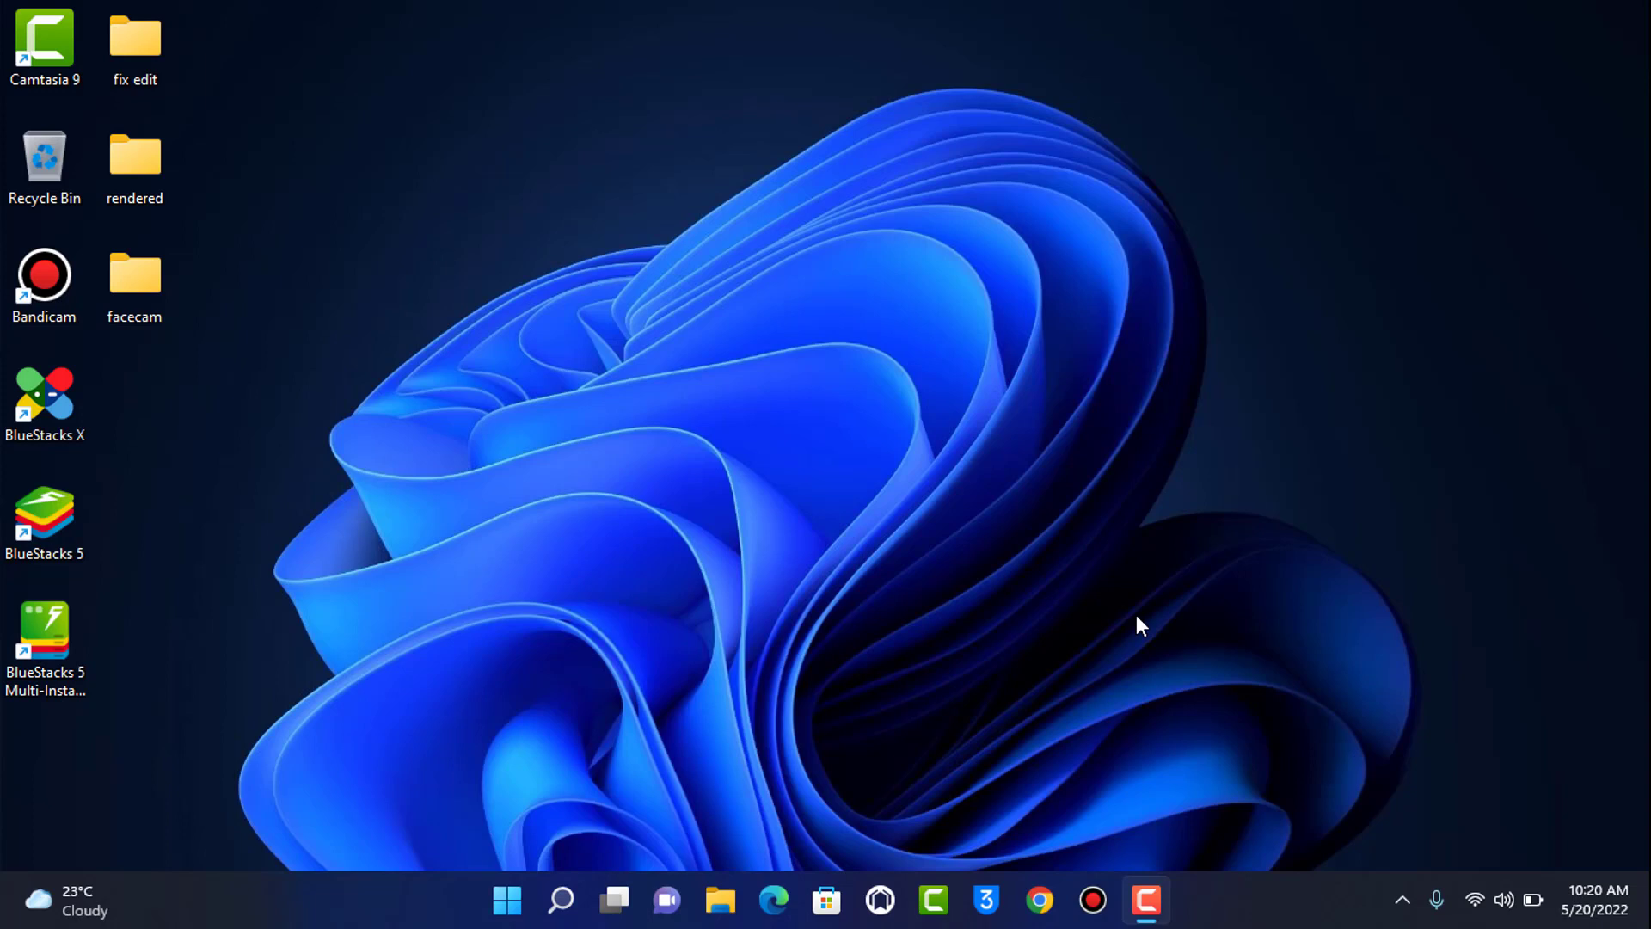
mouse_move(1090, 833)
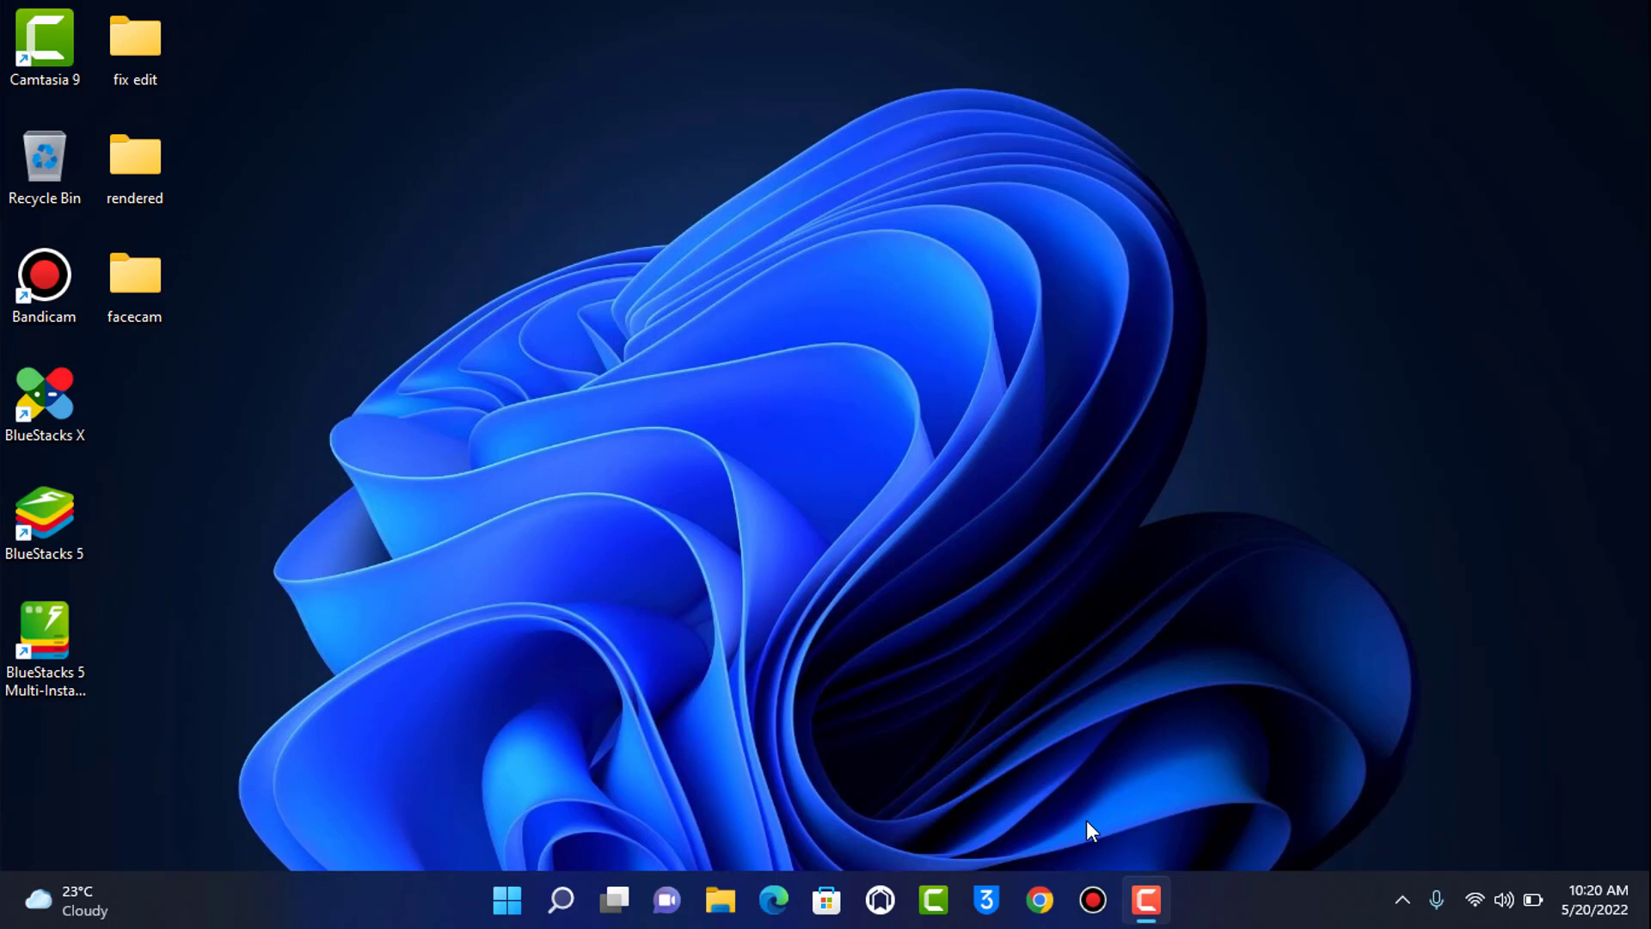
- Launch Google Chrome from the taskbar to a new tab page
click(1039, 900)
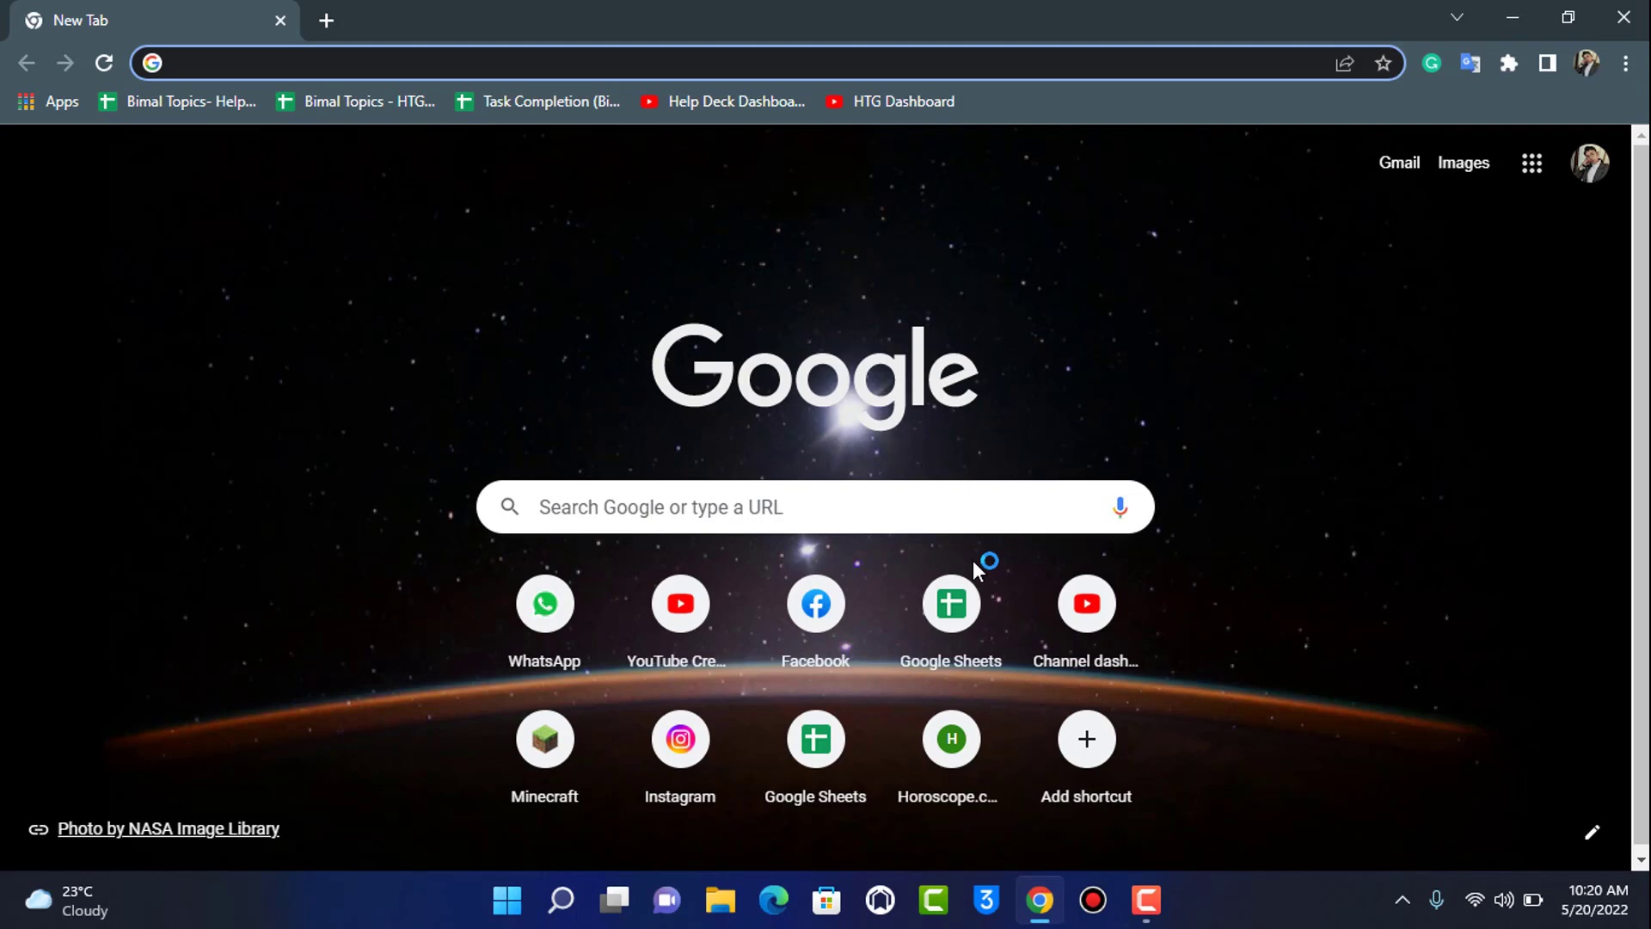
- Search Google for 'bluestacks download' and reach the official page's Download BlueStacks buttons
click(421, 61)
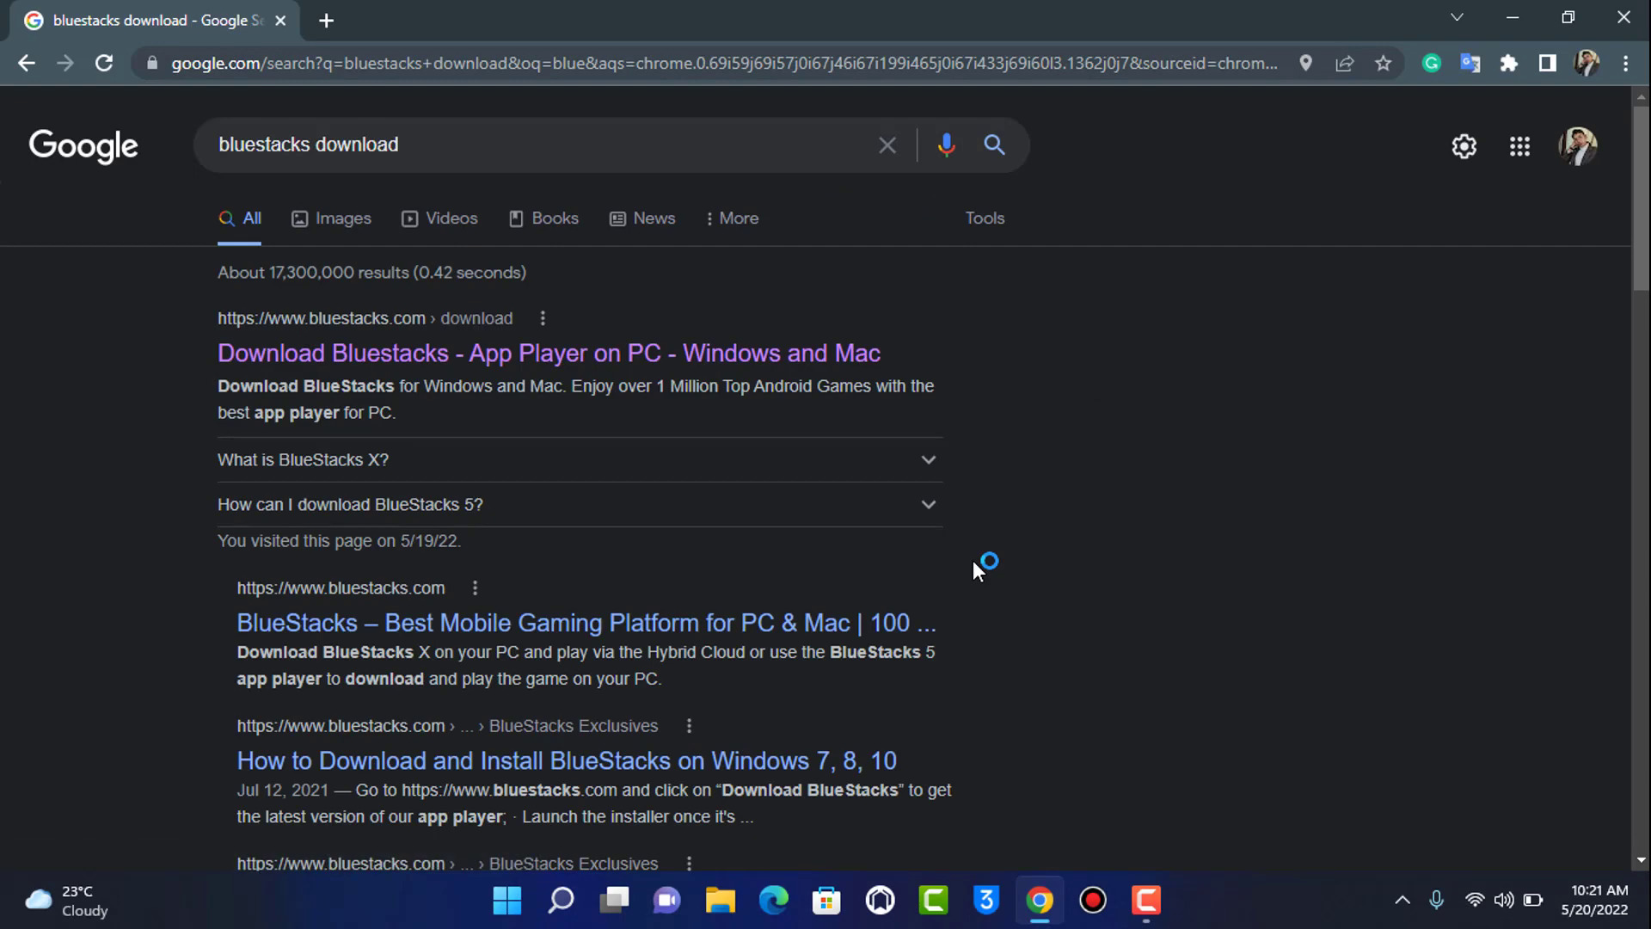
mouse_move(752, 353)
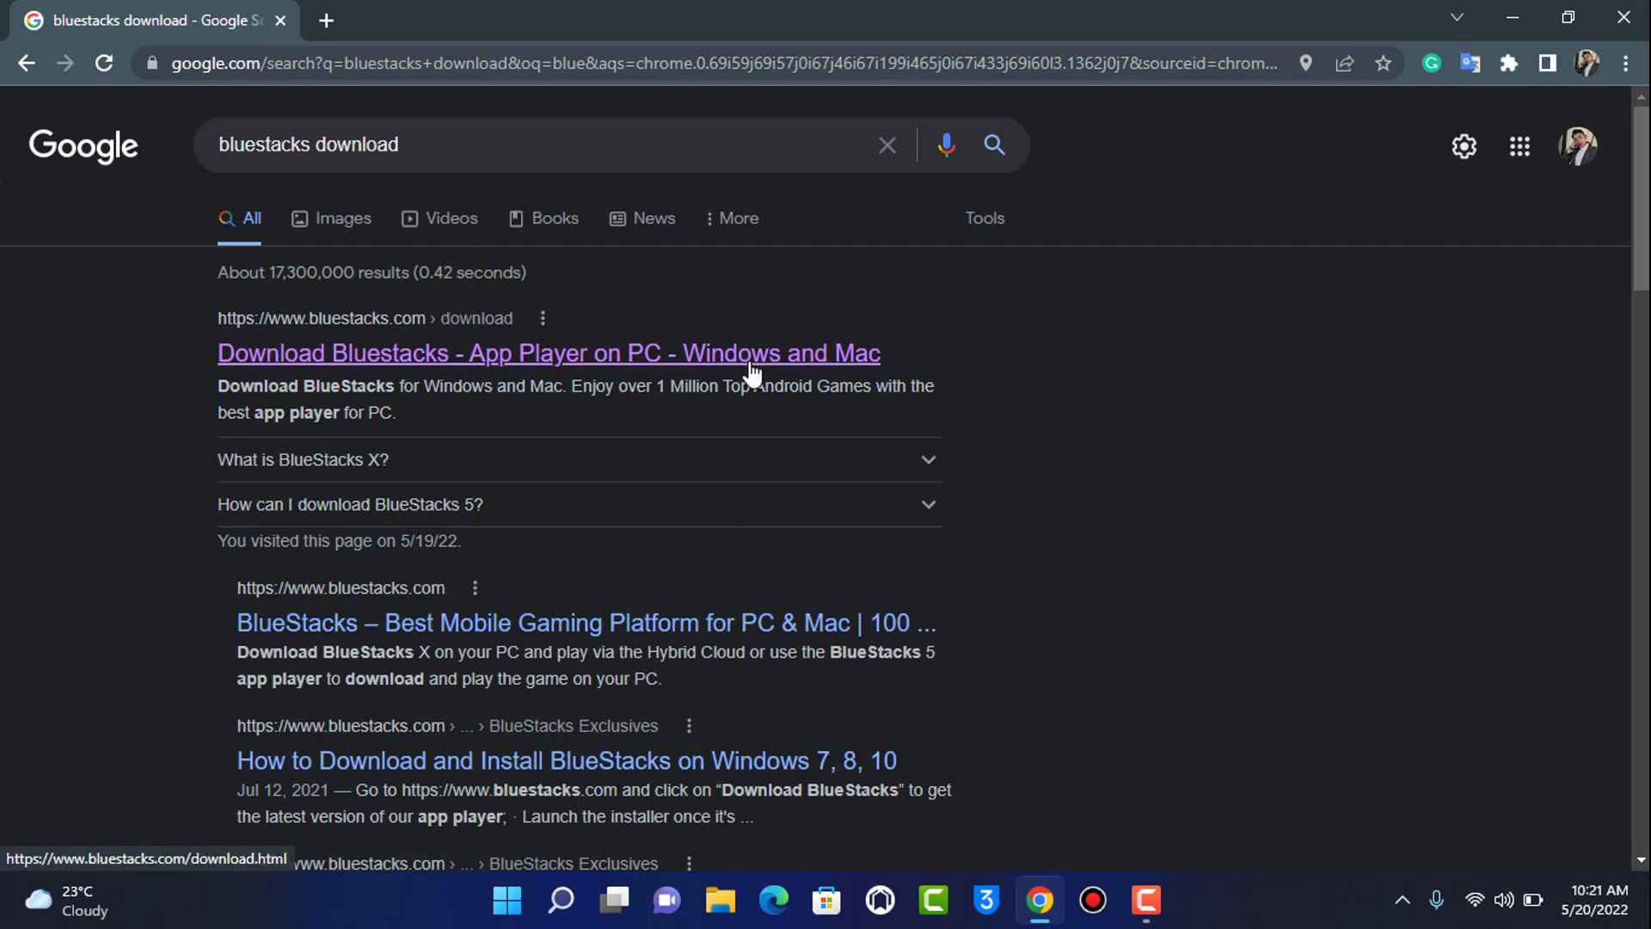
click(549, 352)
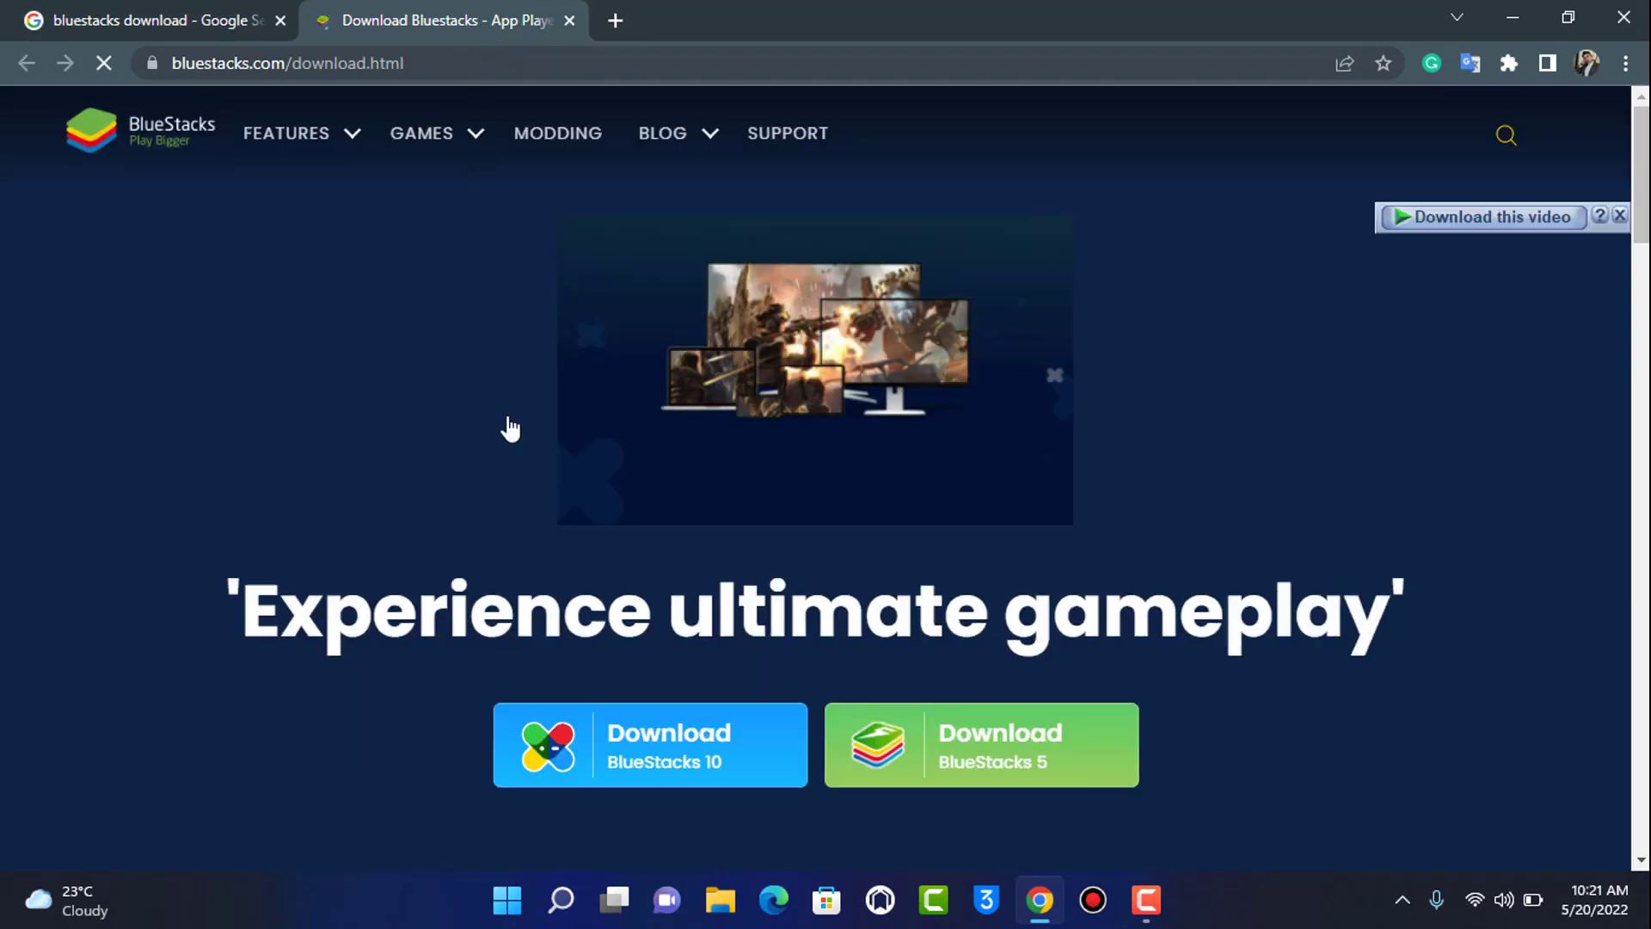
scroll(down, 3)
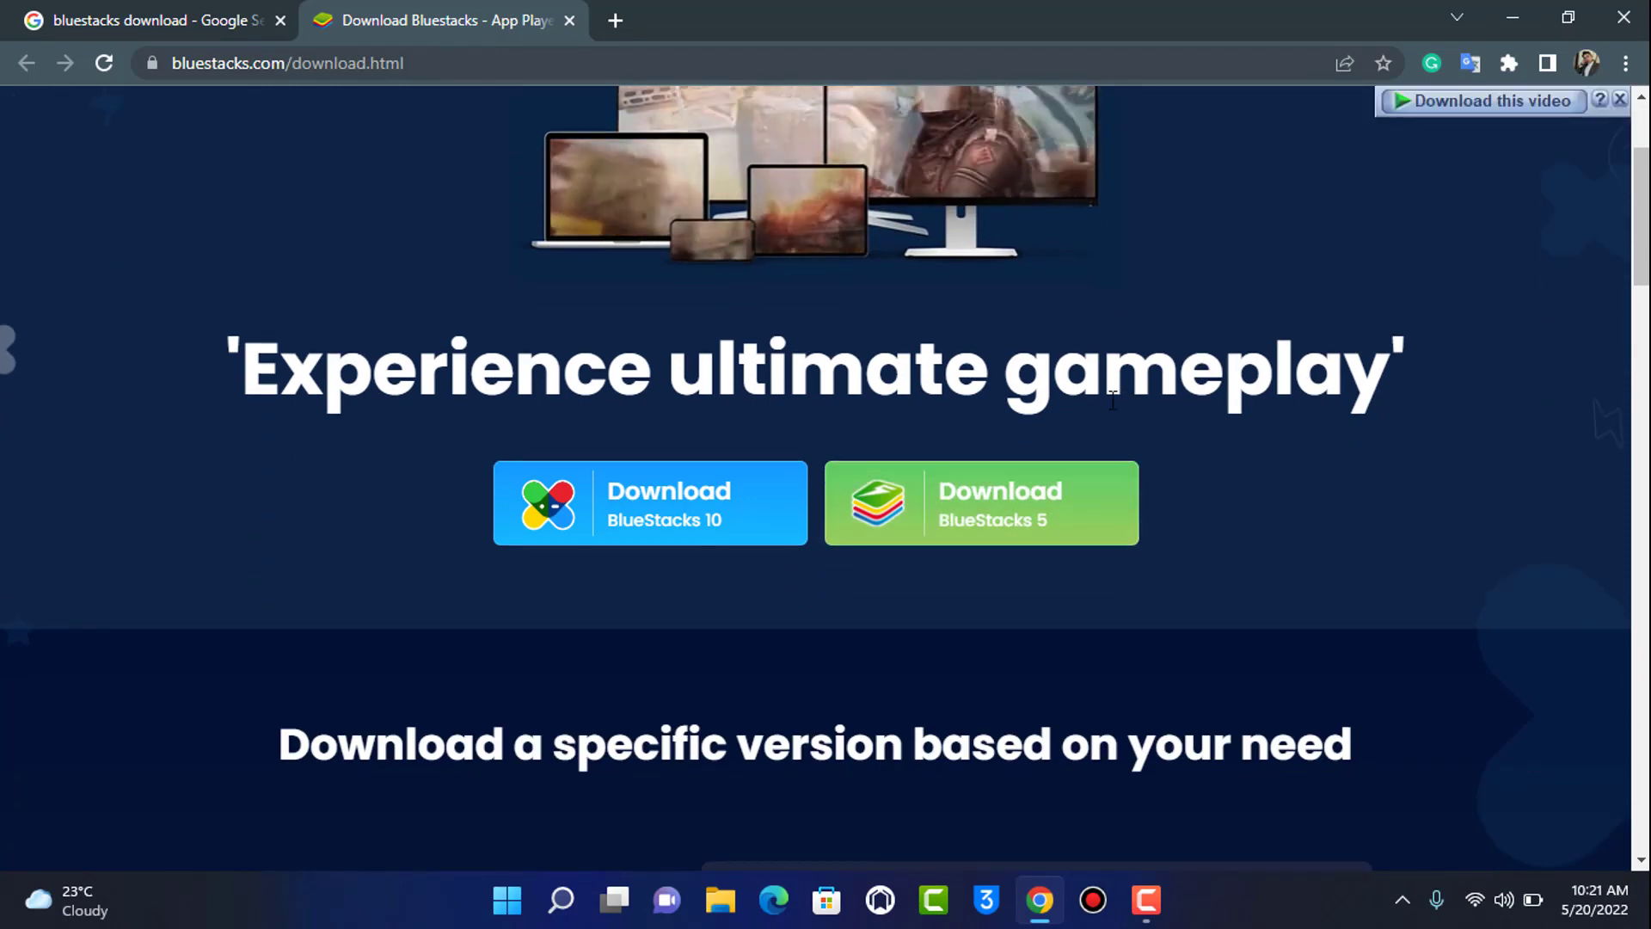
scroll(down, 3)
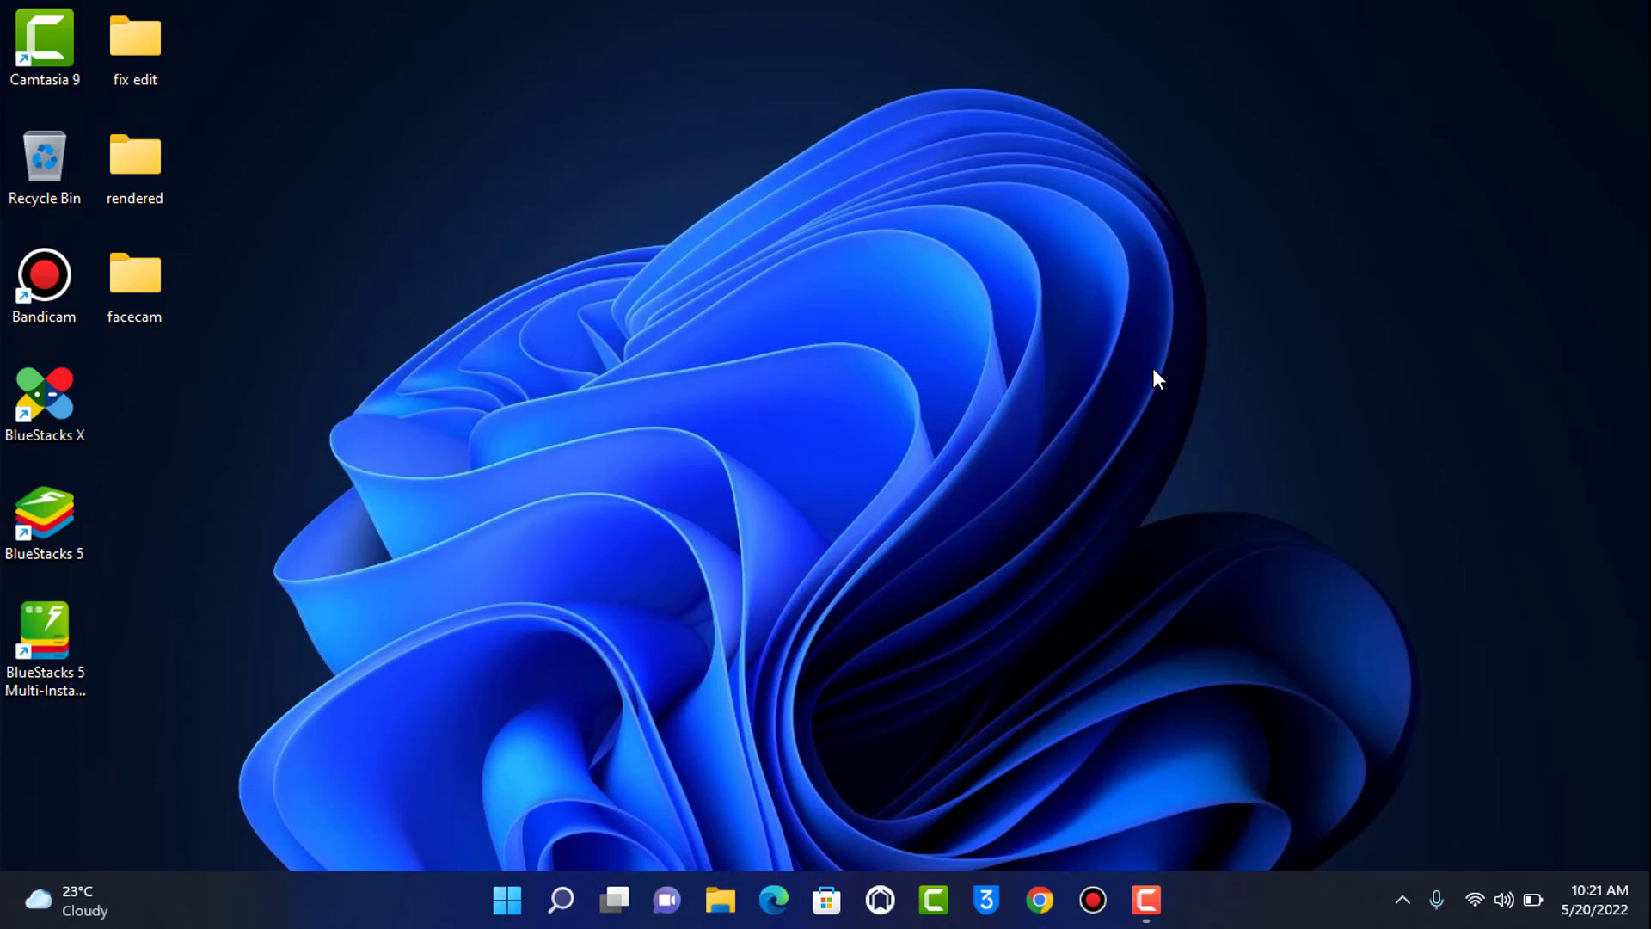
mouse_move(1135, 387)
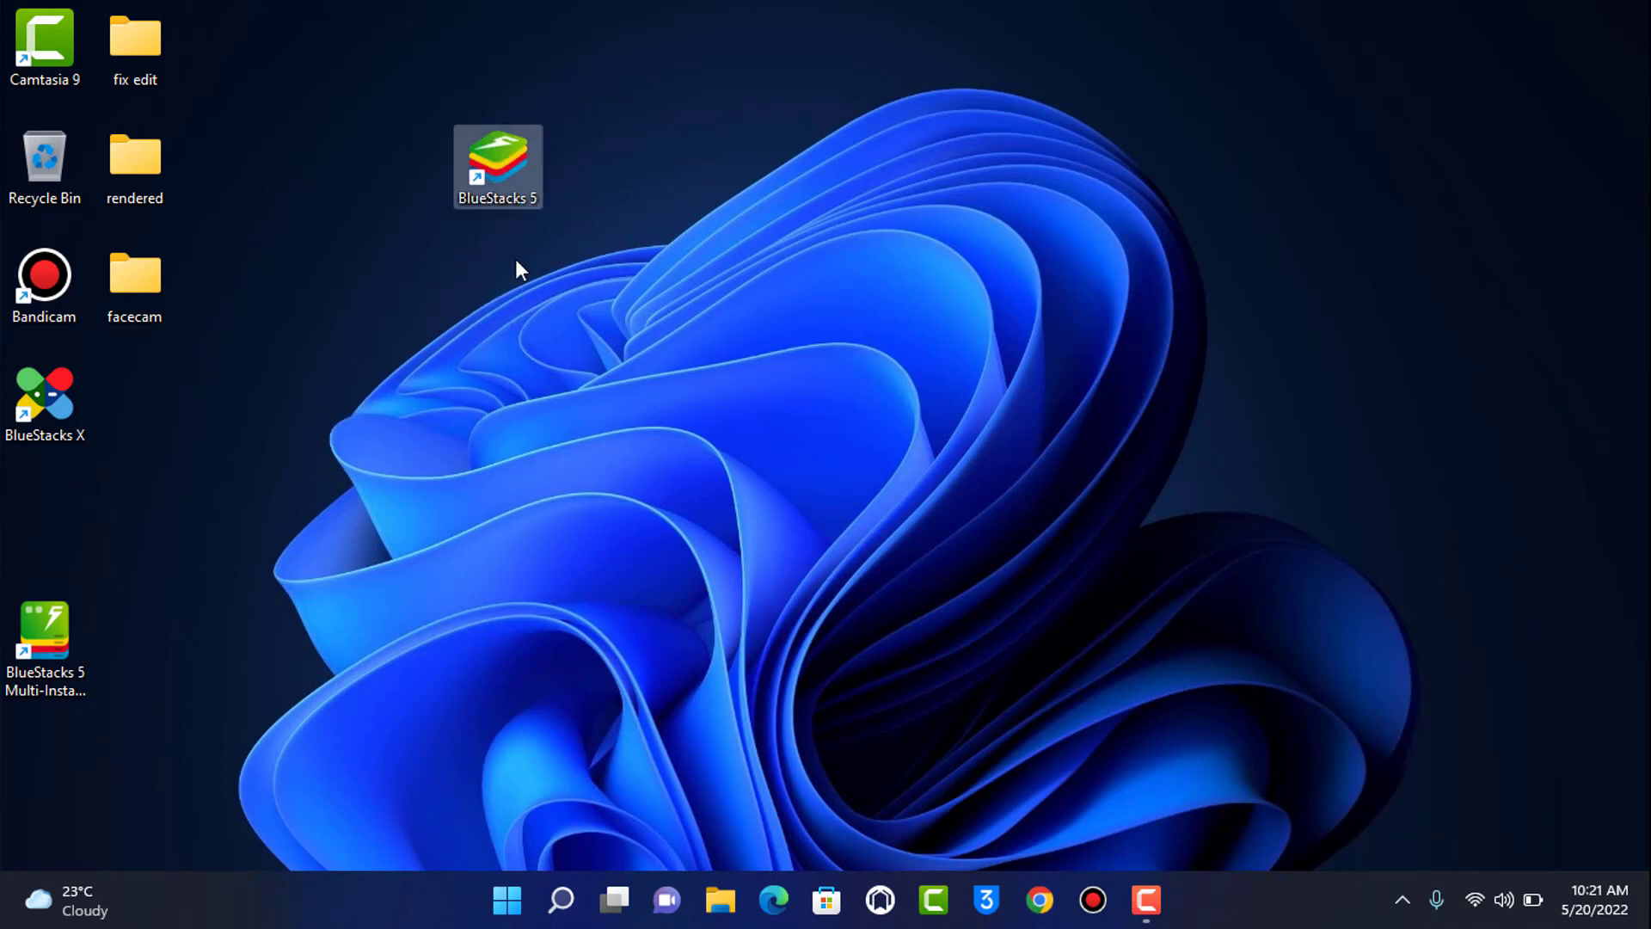
- Launch BlueStacks 5 from its desktop shortcut and let the home screen load
double_click(497, 165)
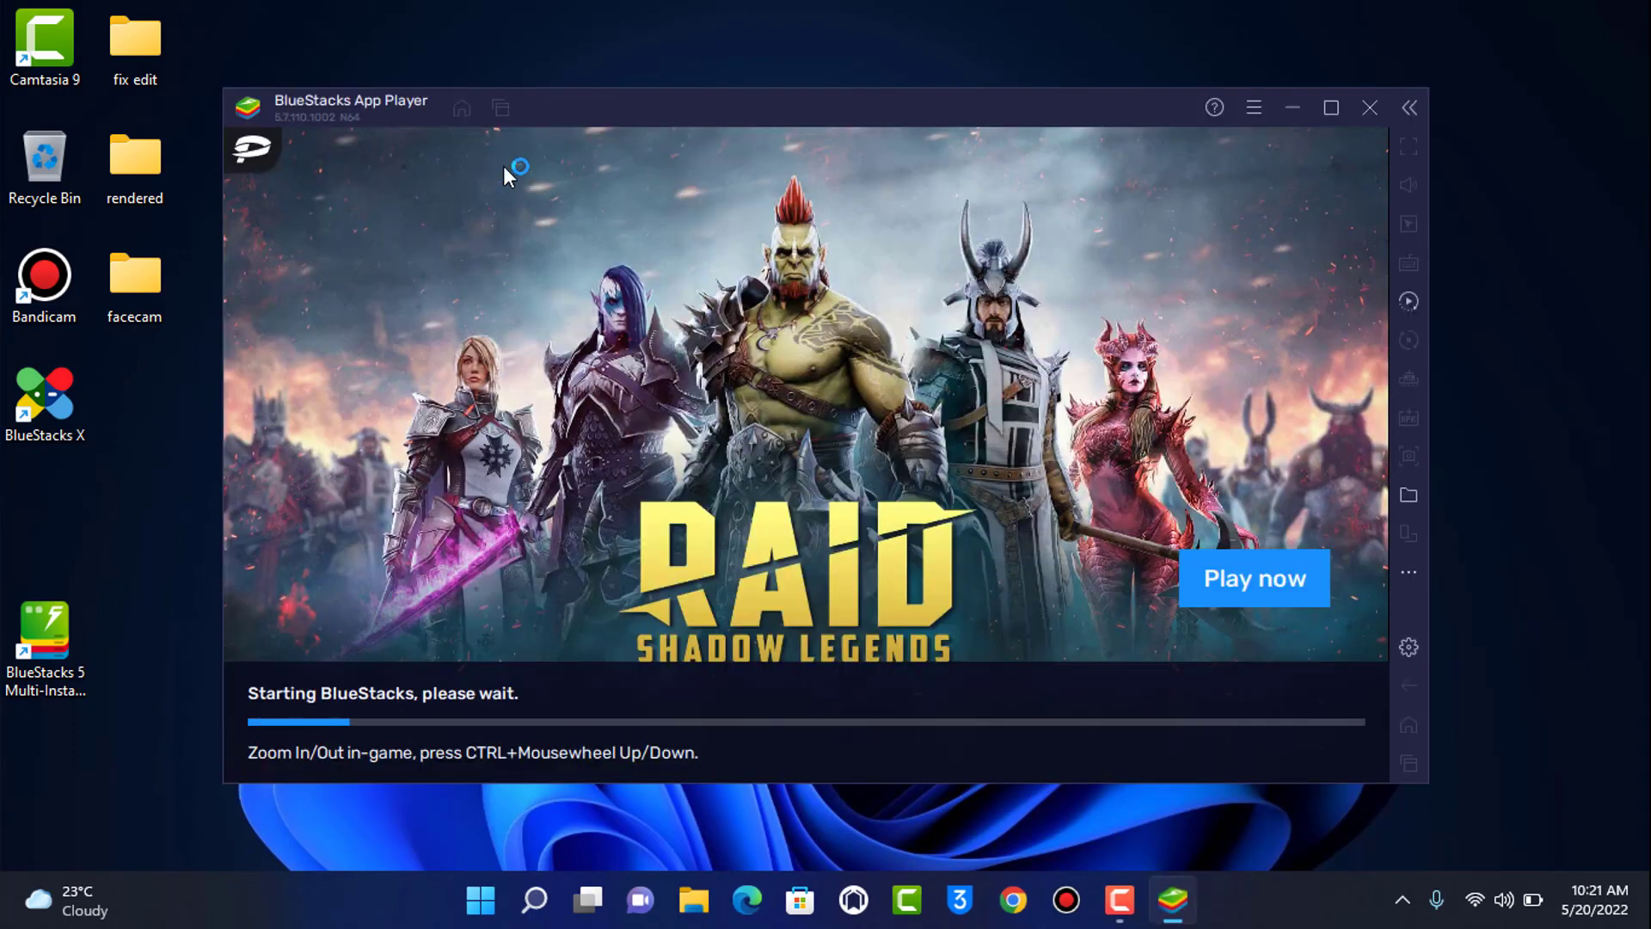
mouse_move(673, 107)
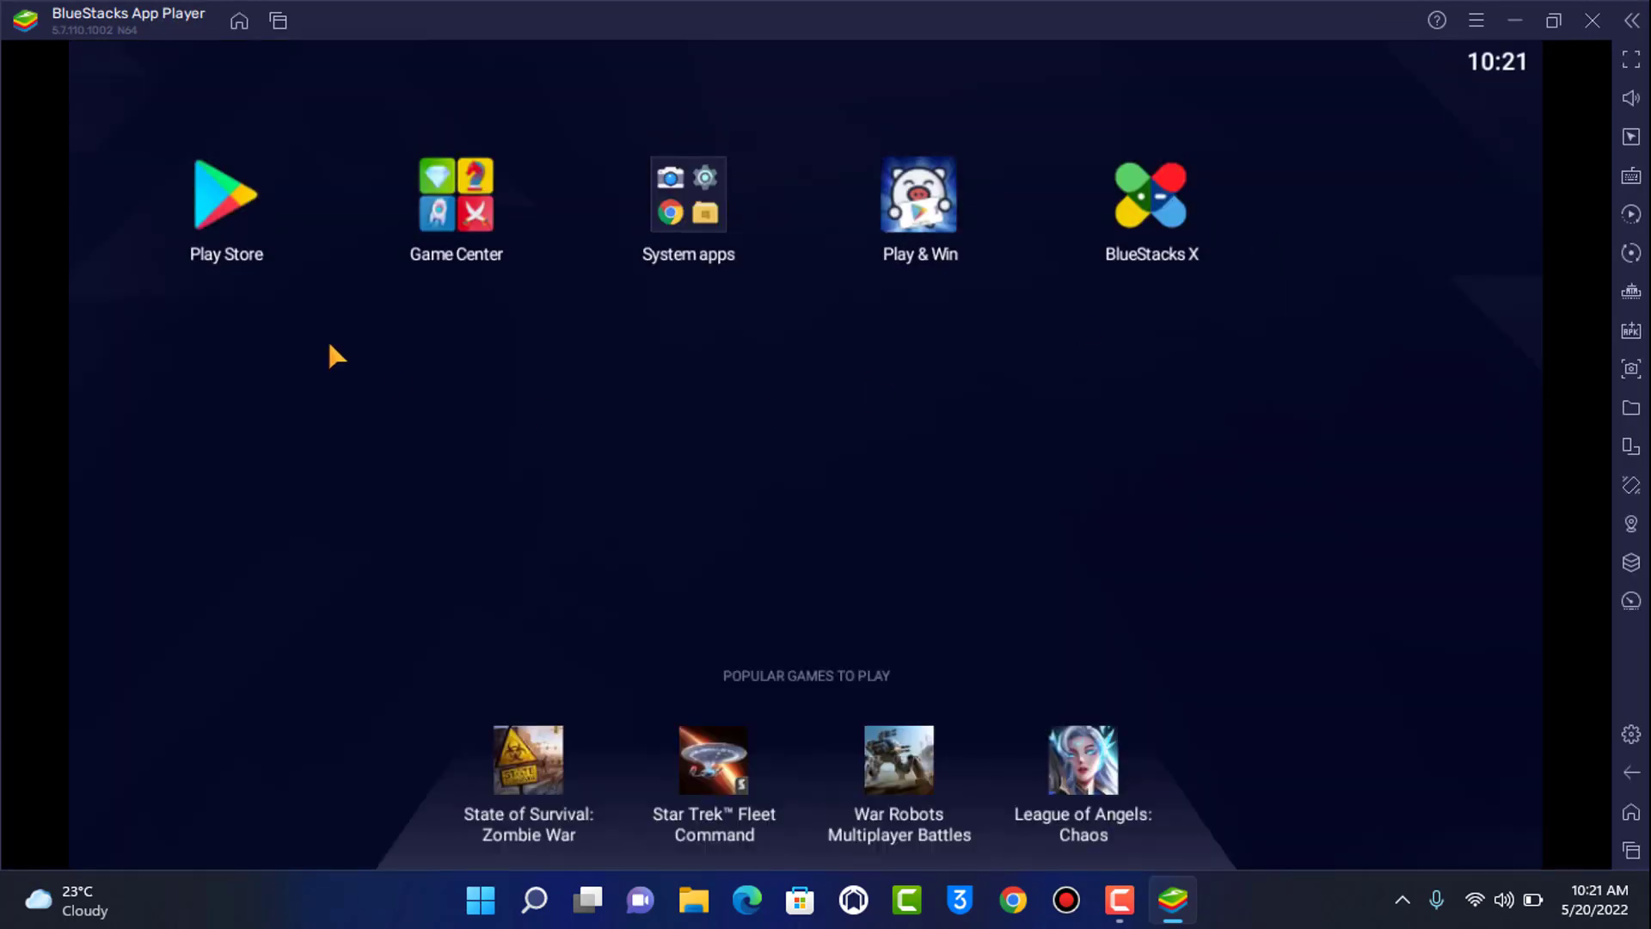
mouse_move(265, 293)
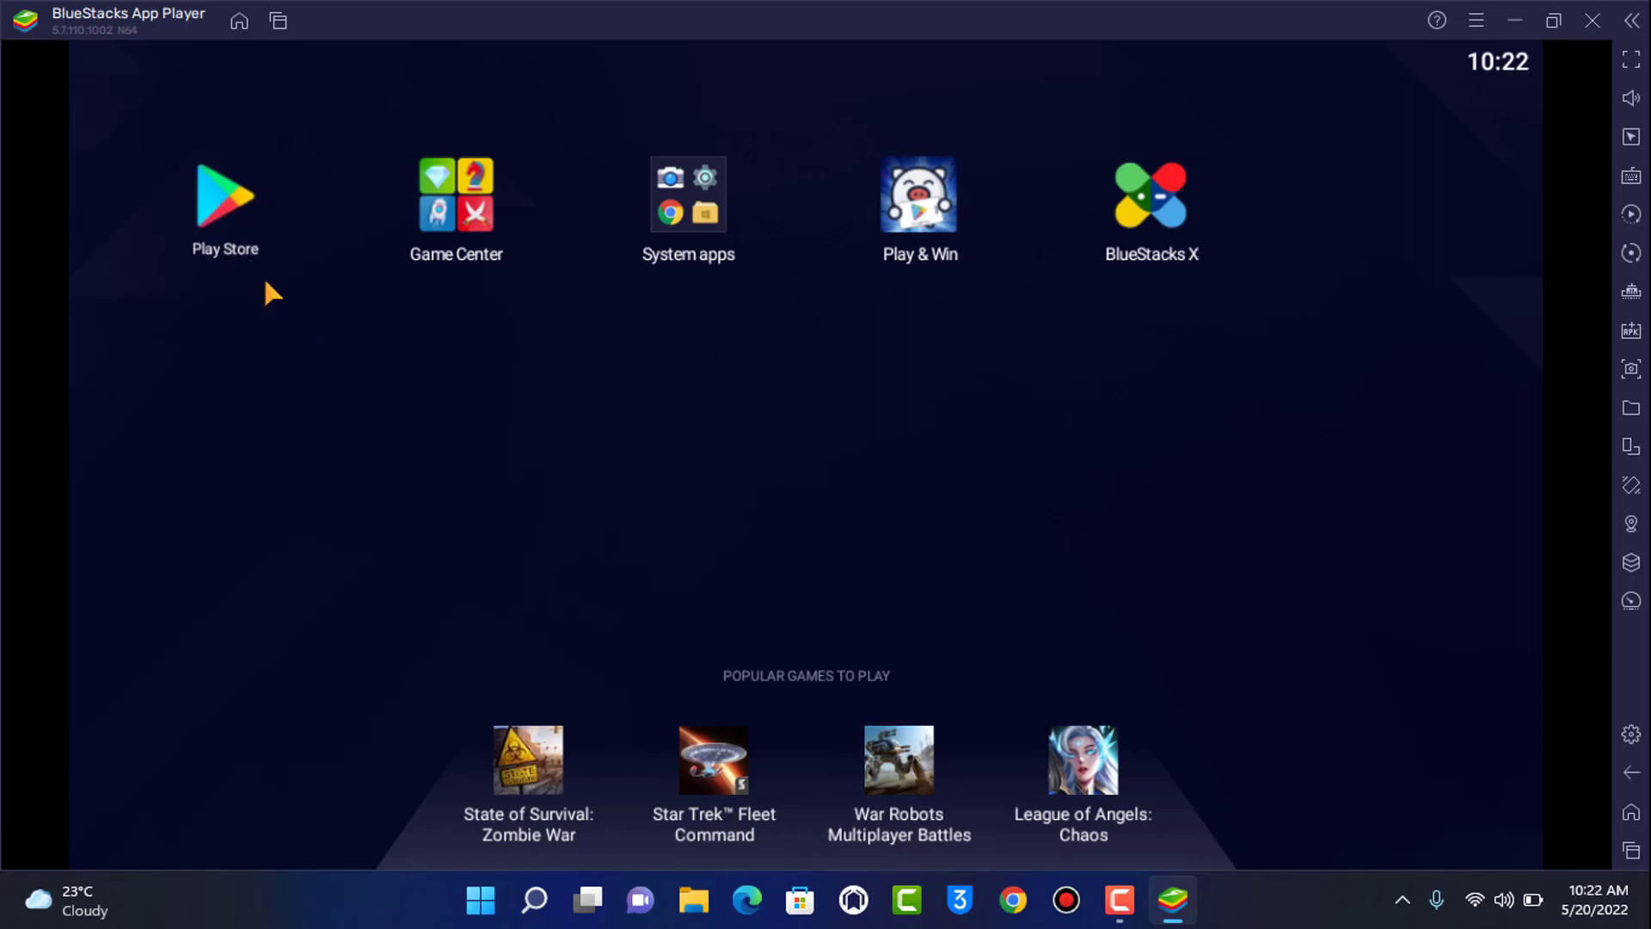
- Open the Play Store from the BlueStacks home screen, checking and dismissing the account panel
click(223, 196)
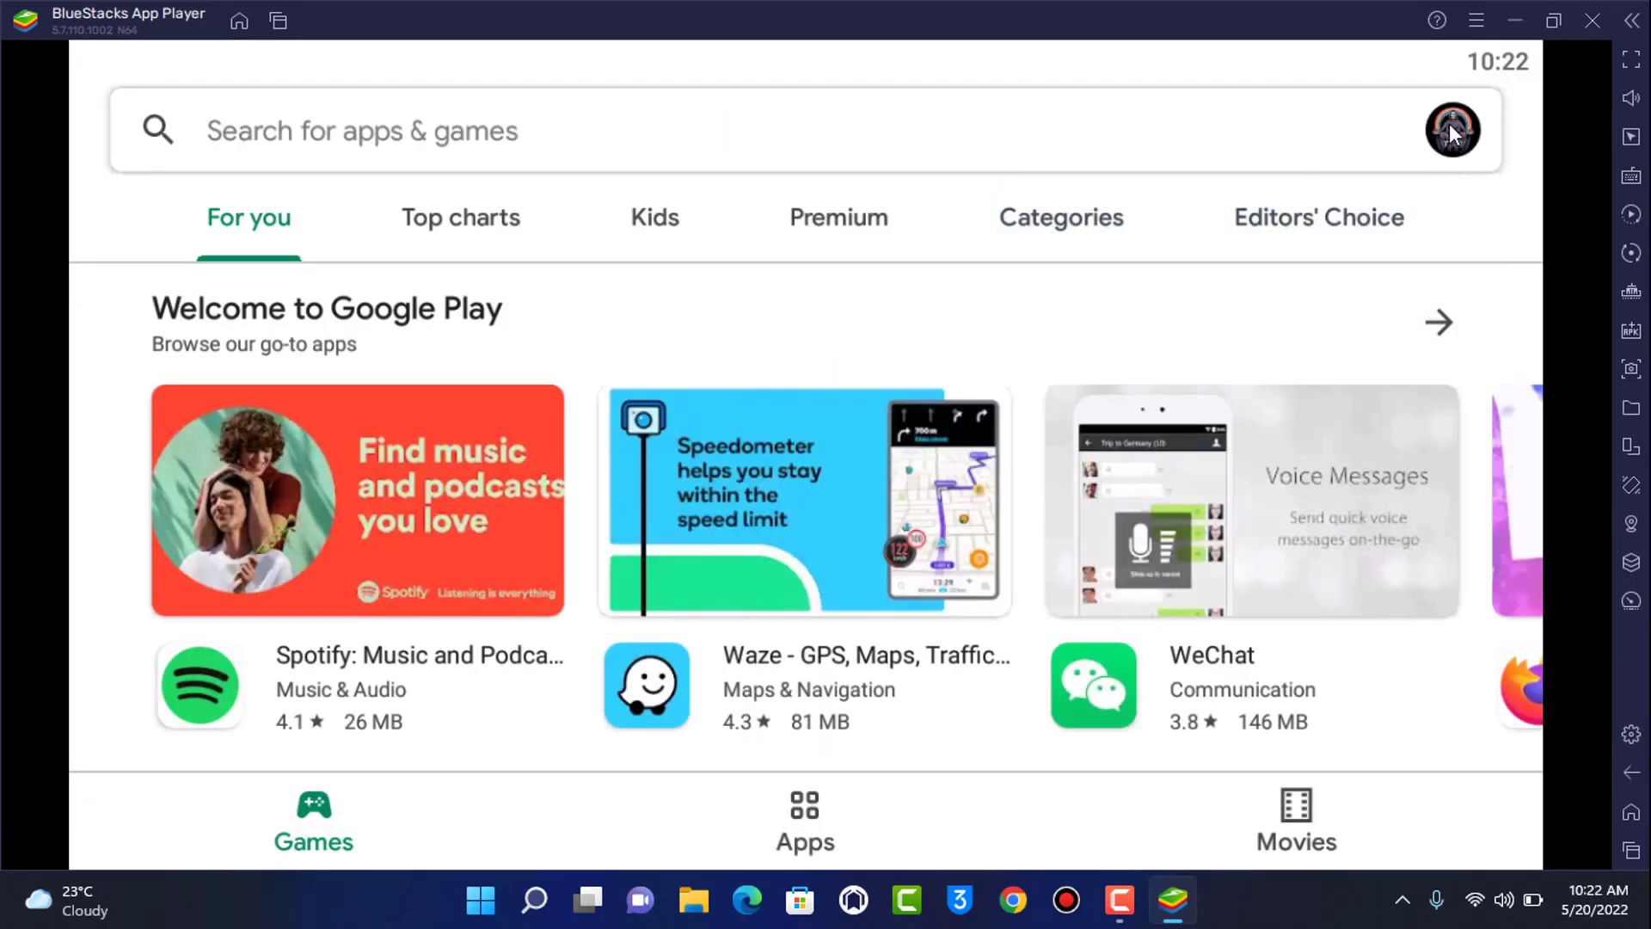
click(1451, 129)
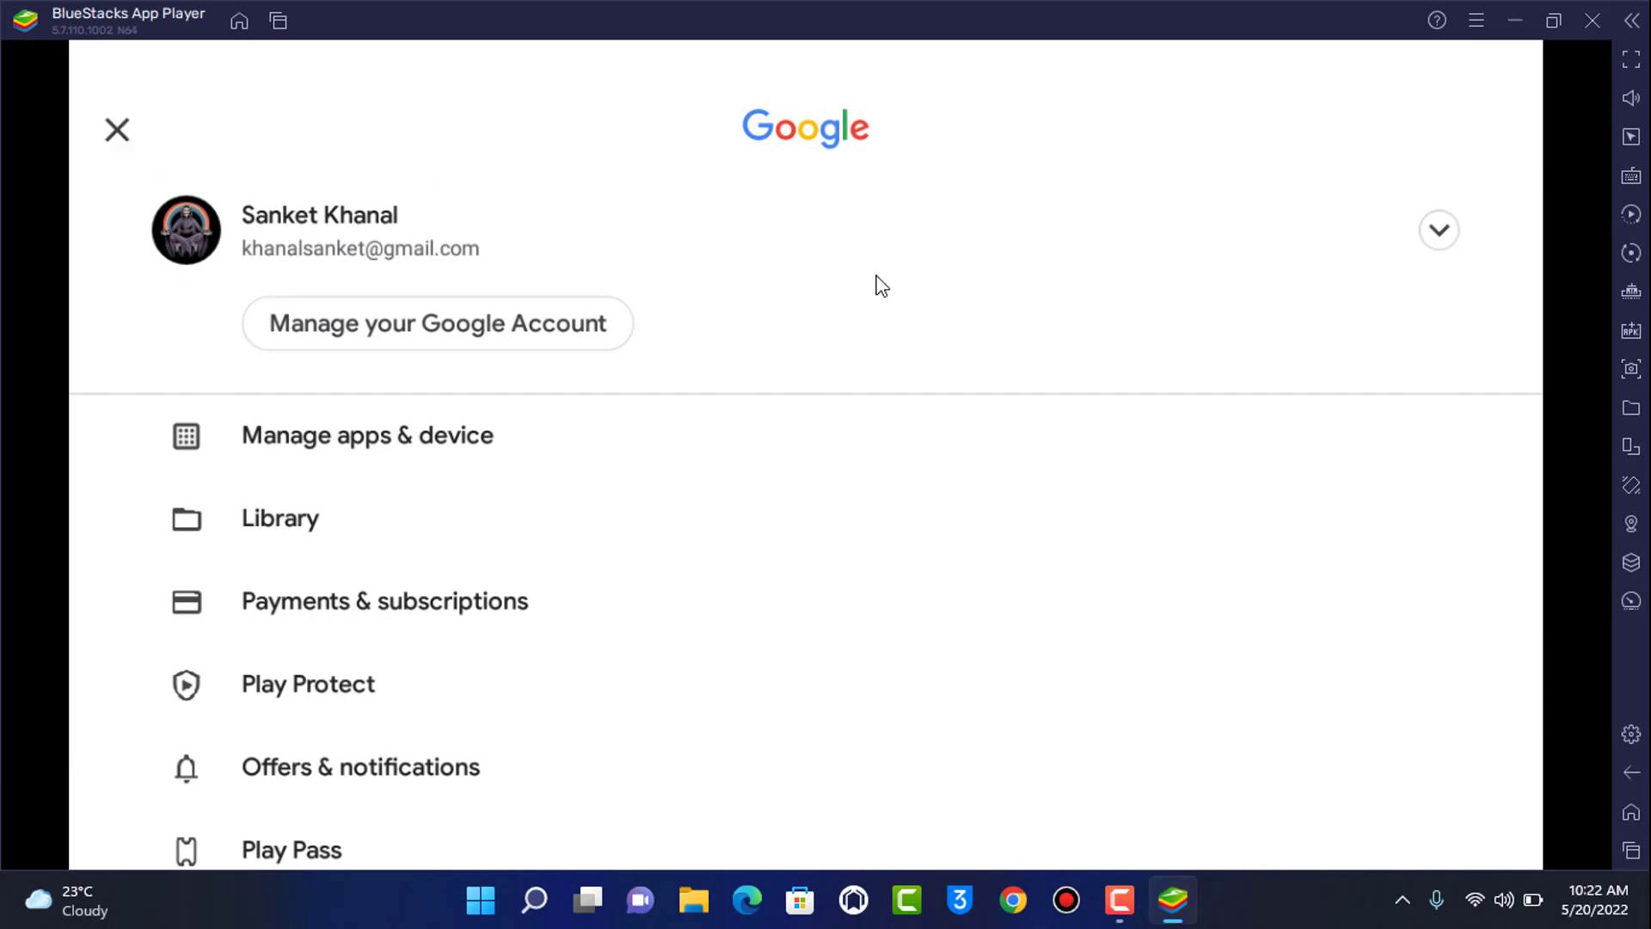
click(1437, 228)
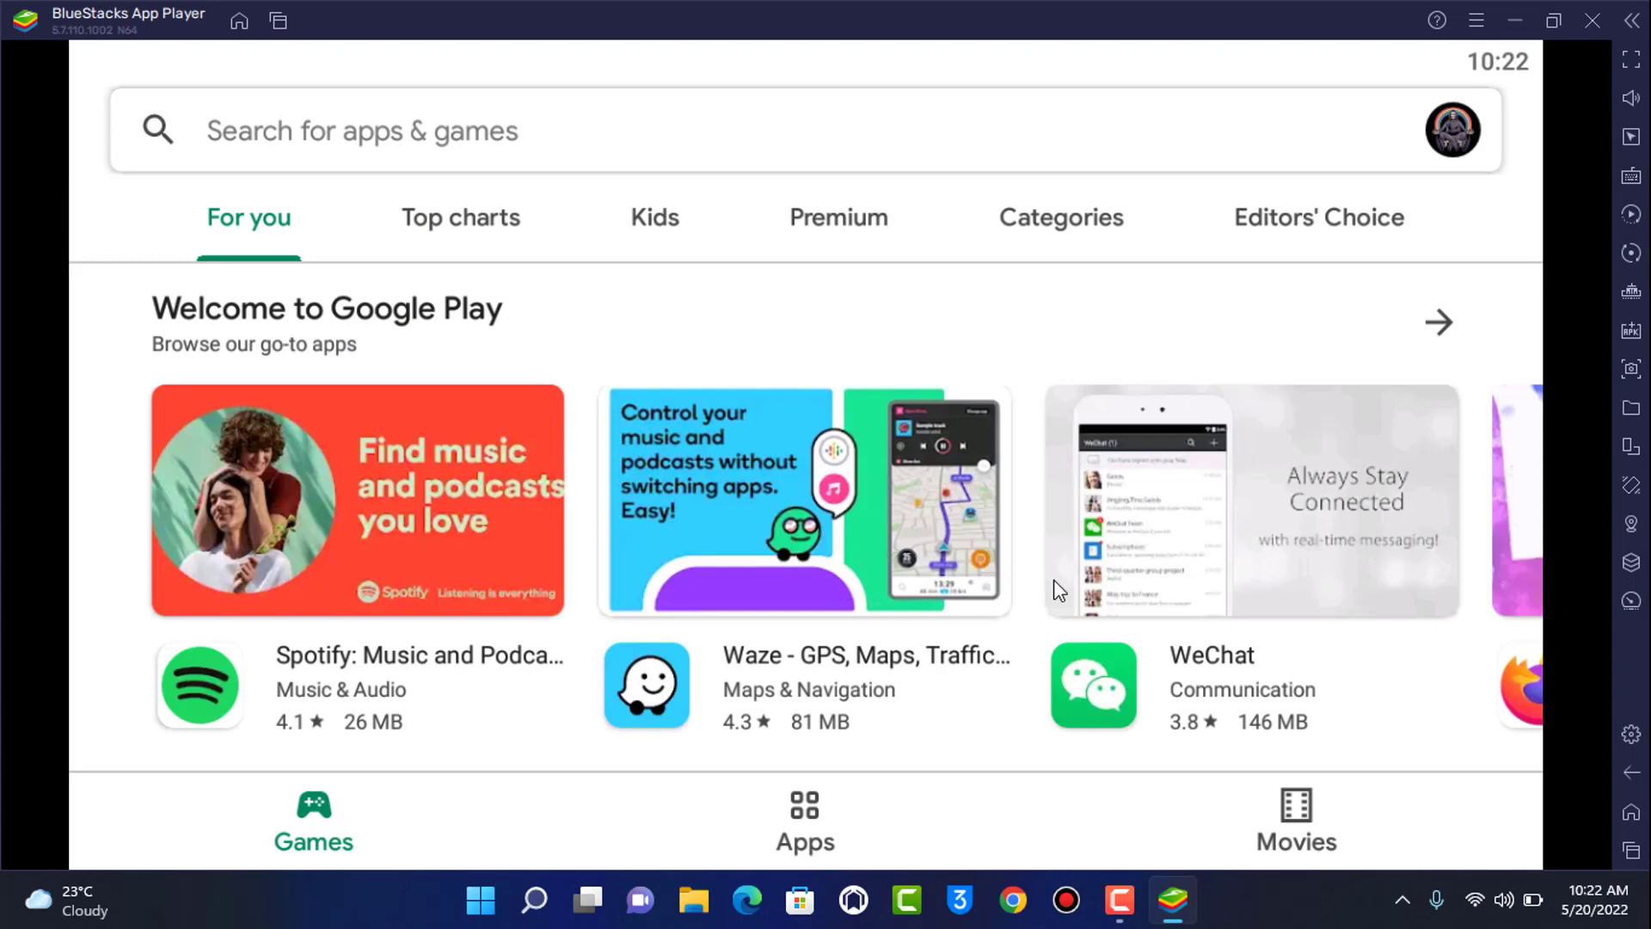
scroll(down, 3)
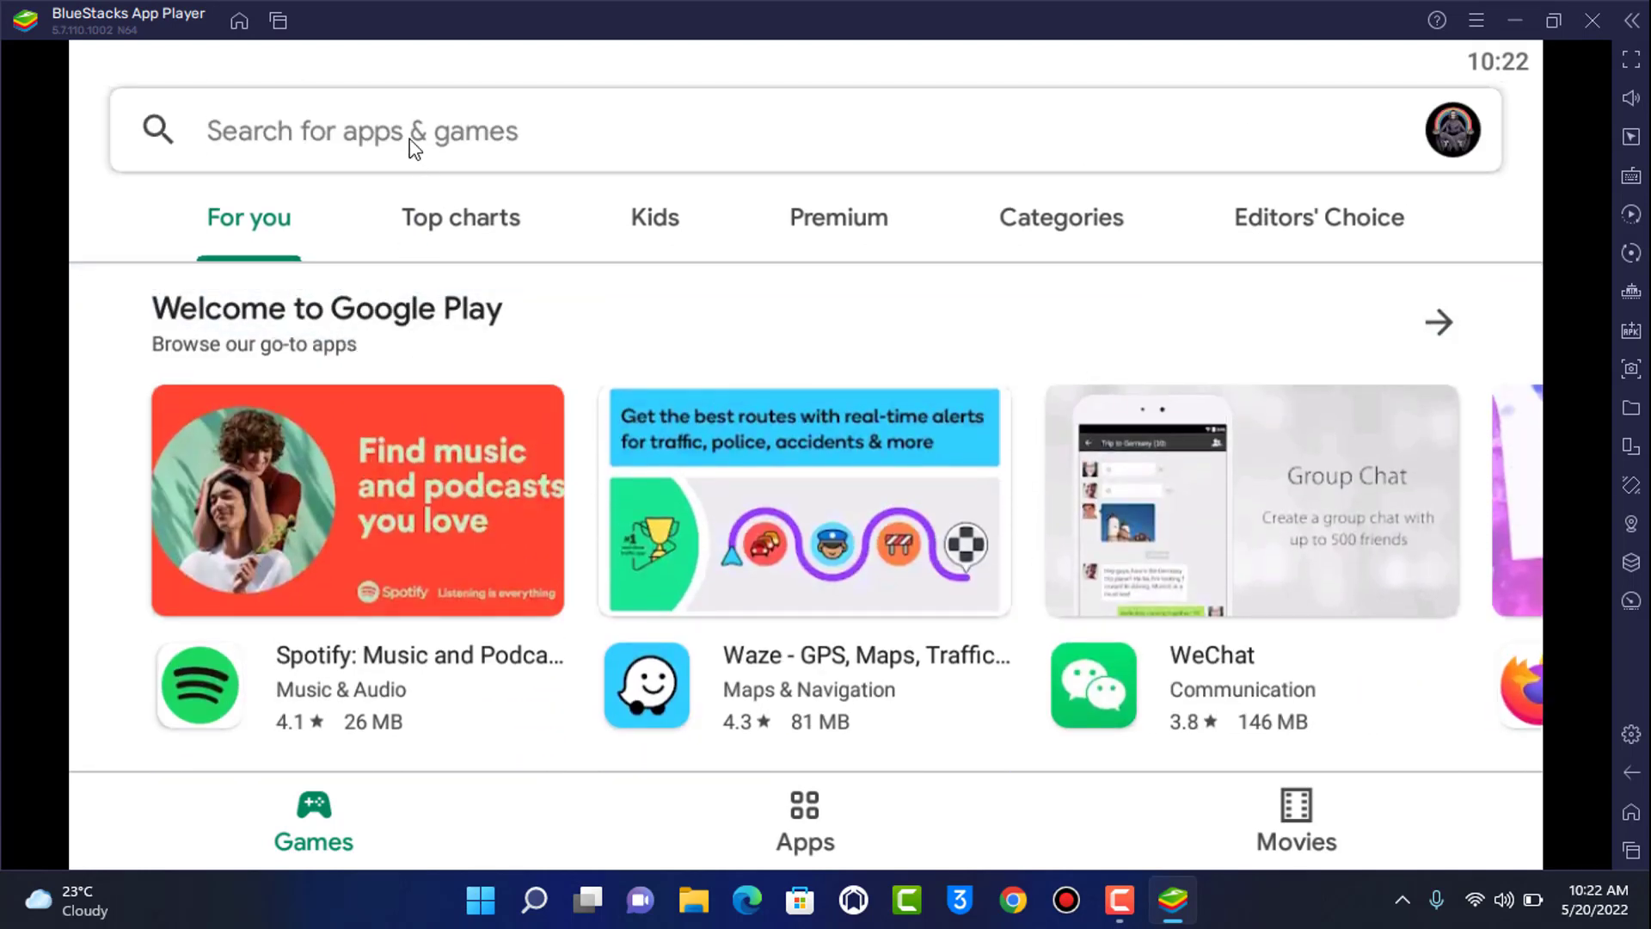
- Rerun the 'trustwallet' search, install Trust: Crypto & Bitcoin Wallet, and open it
click(361, 131)
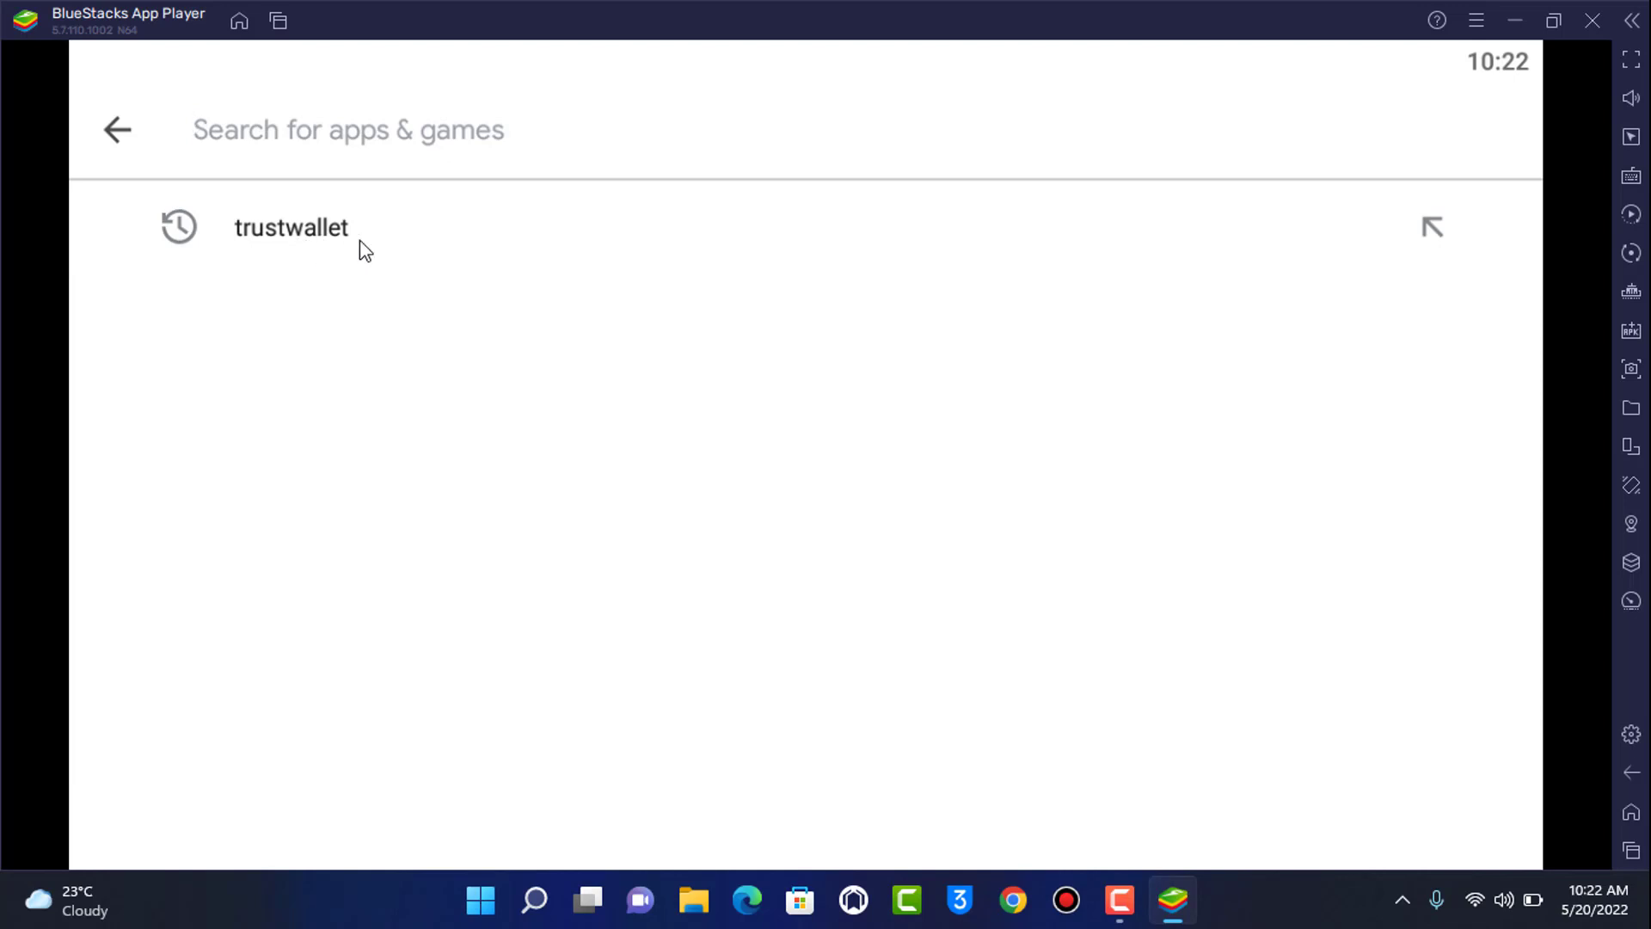
click(290, 227)
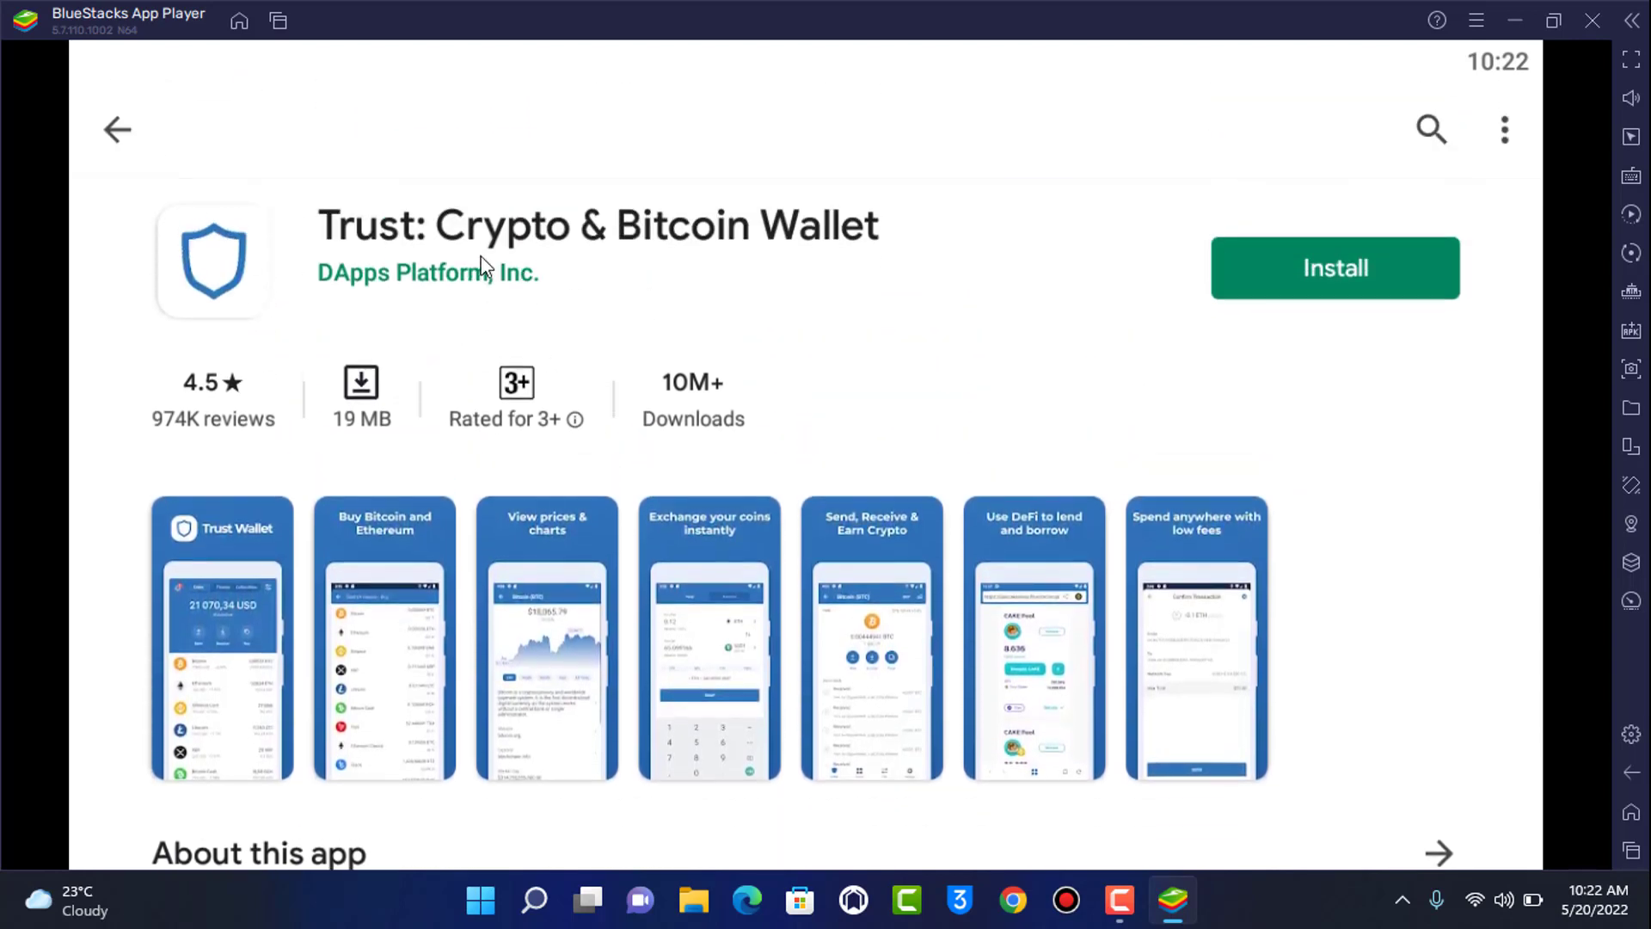
mouse_move(409, 246)
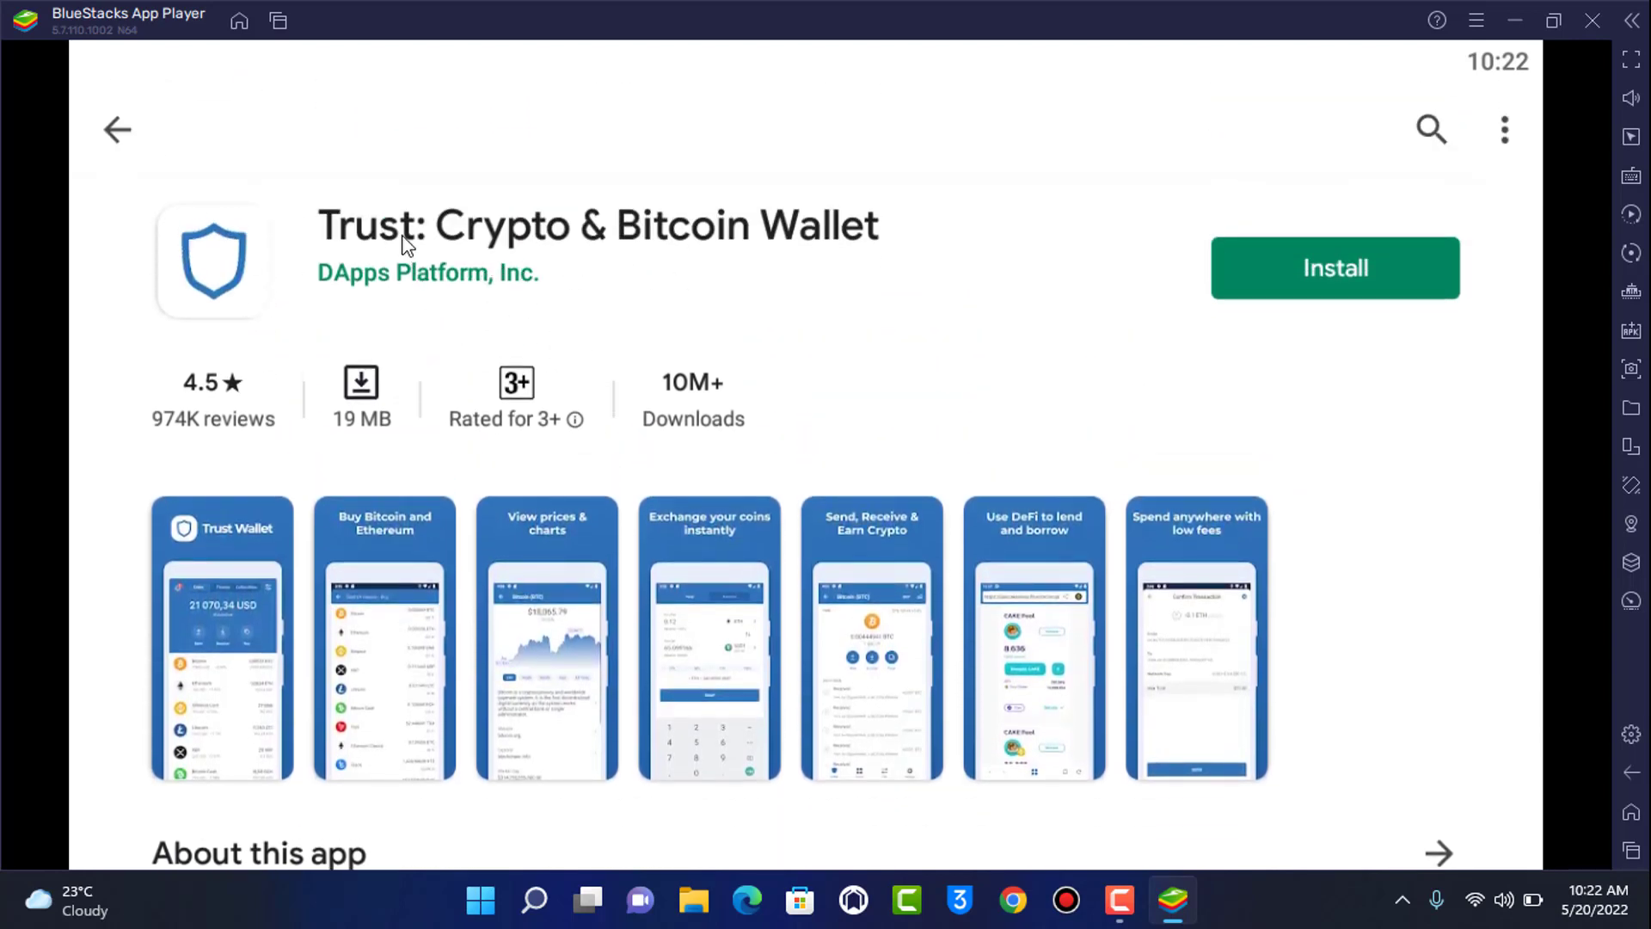
click(1332, 268)
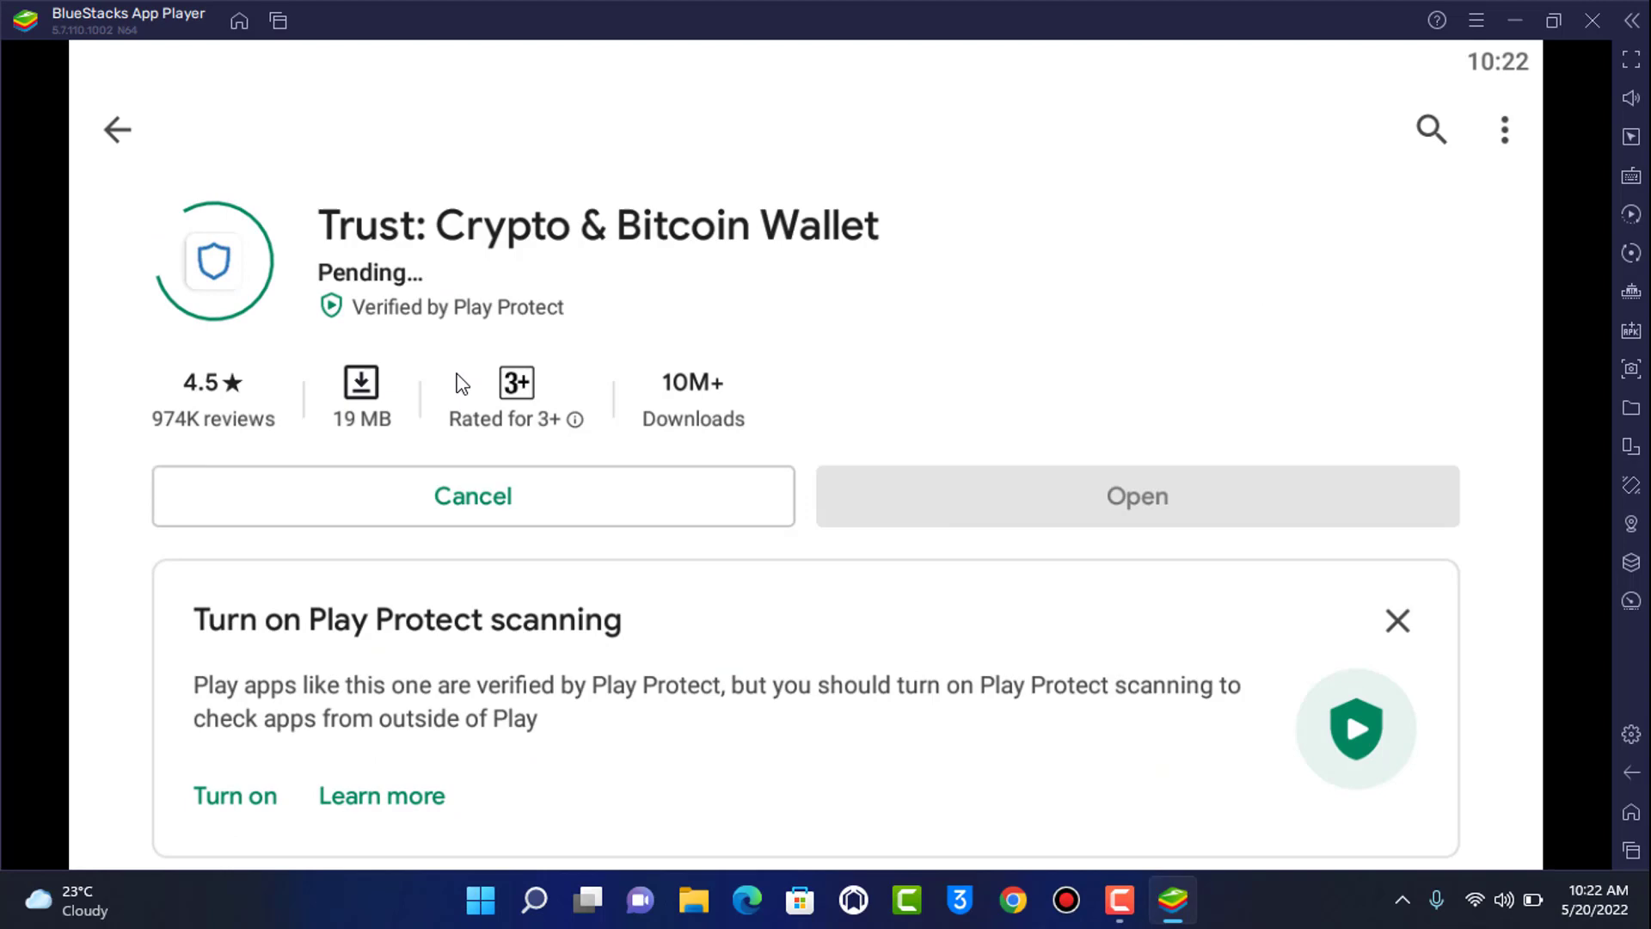
scroll(down, 3)
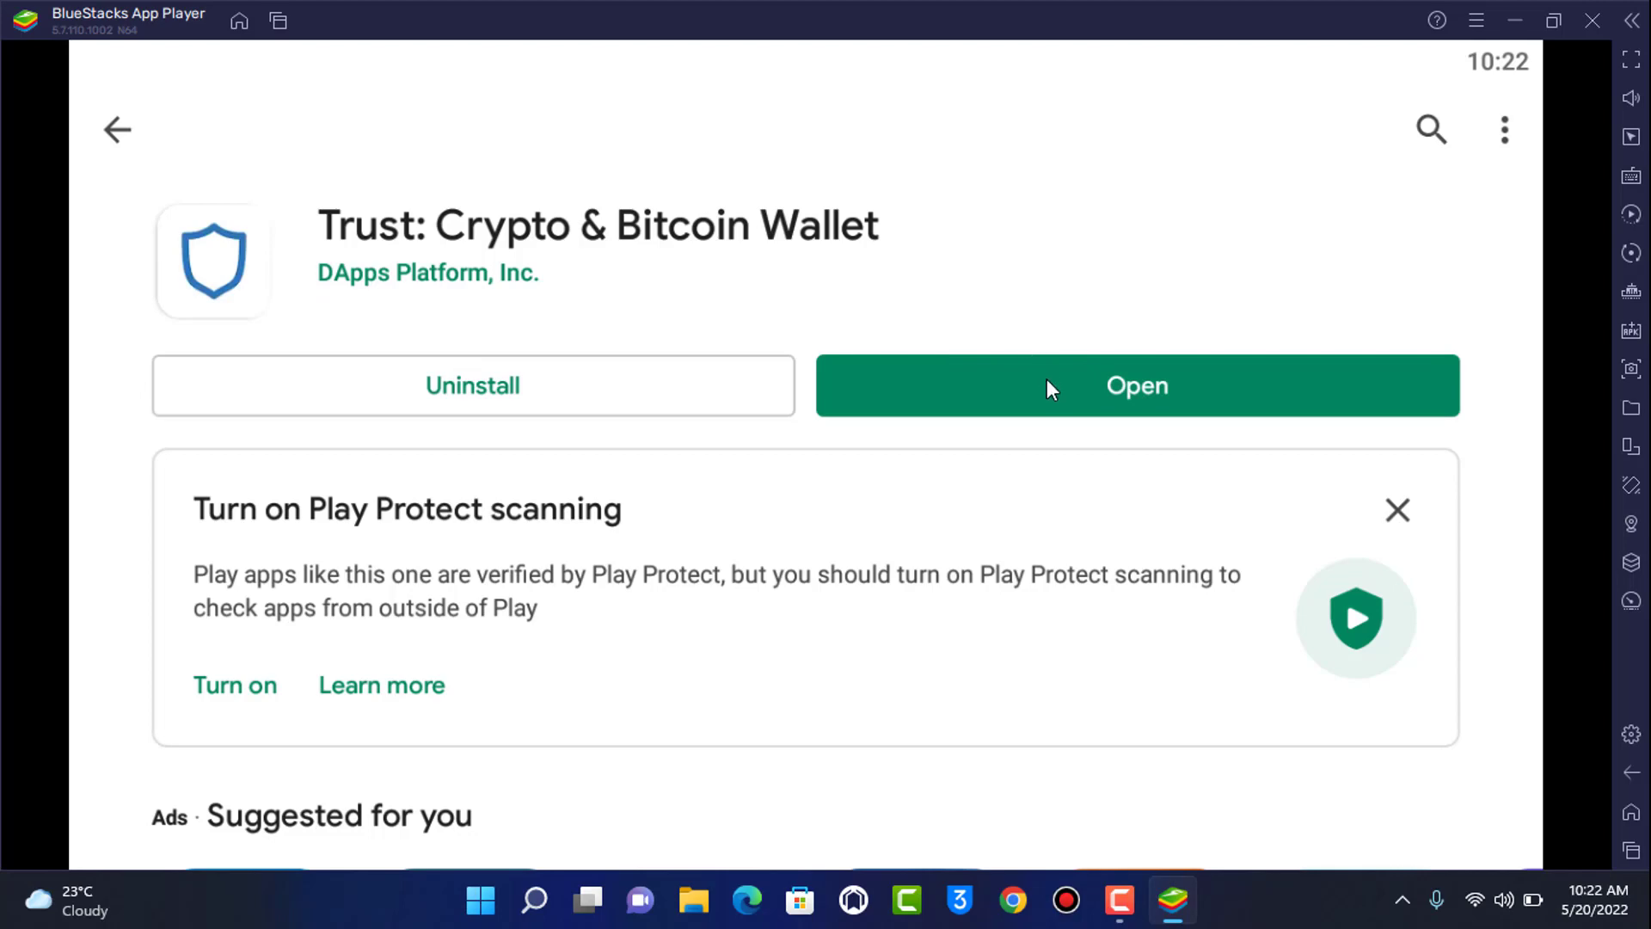
click(1137, 385)
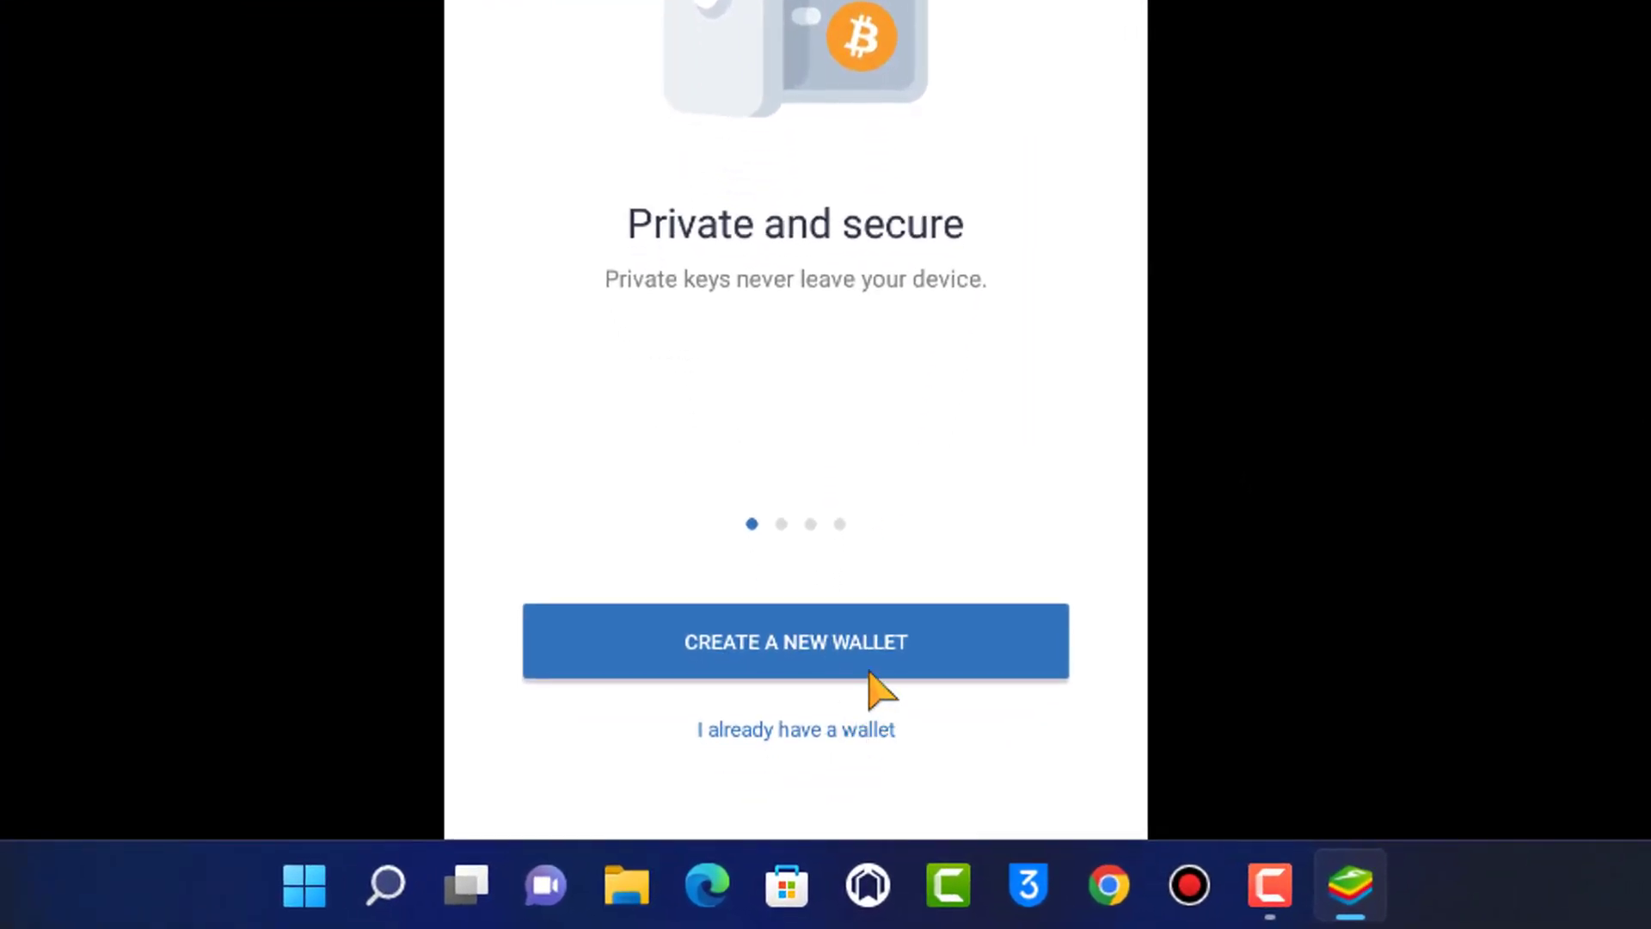
mouse_move(720, 669)
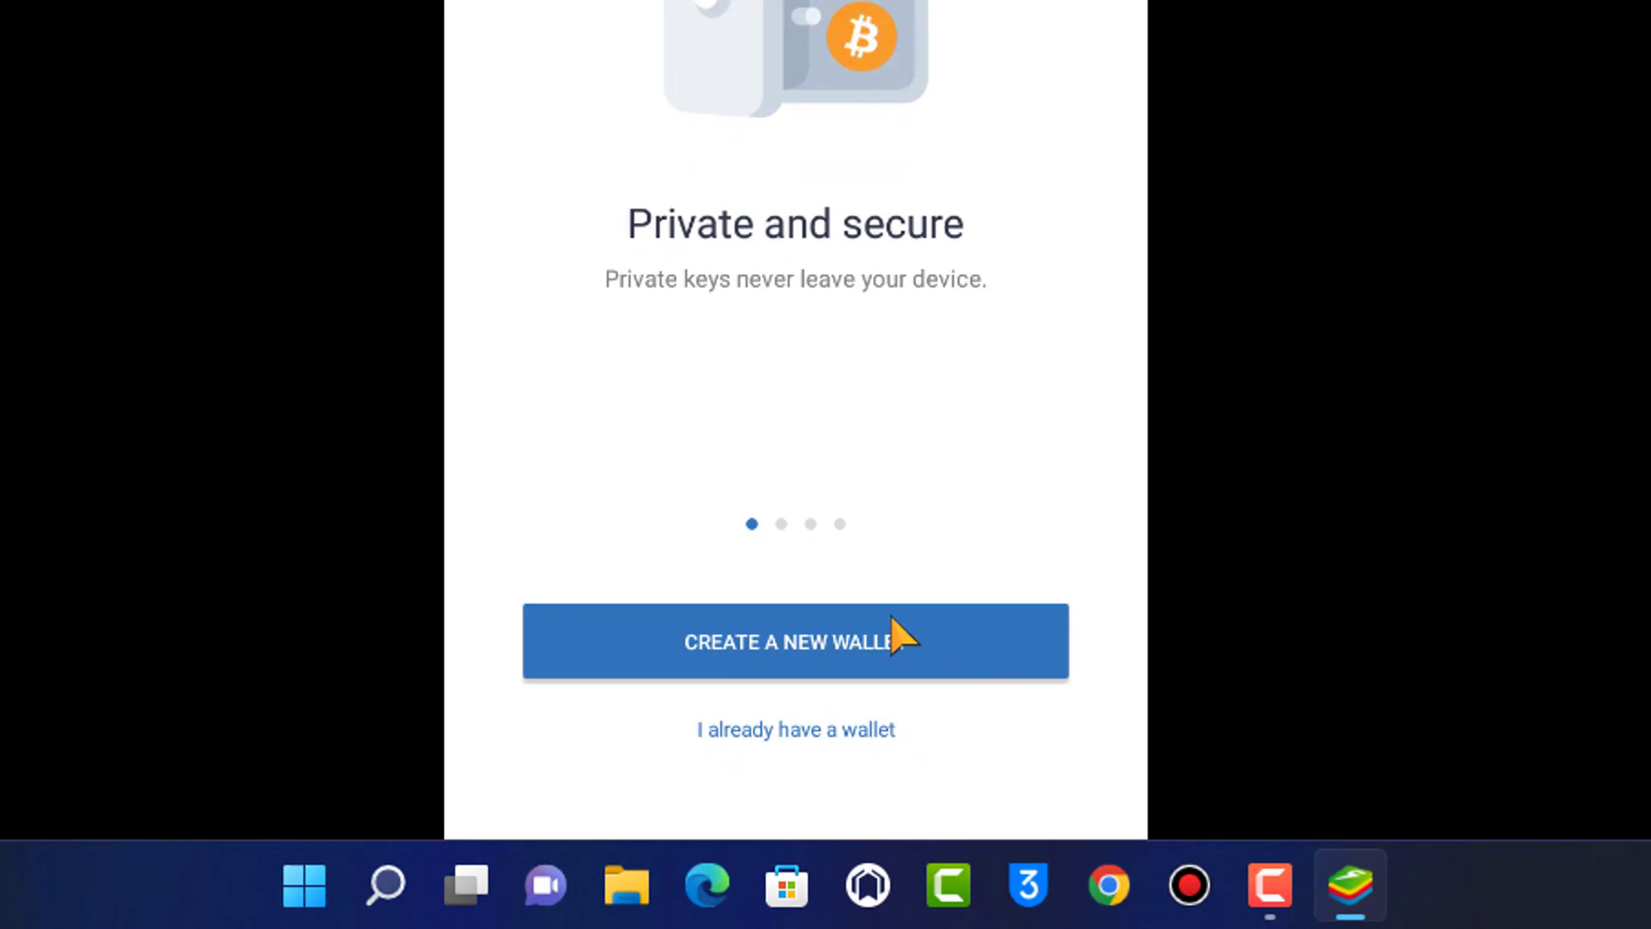
mouse_move(897, 631)
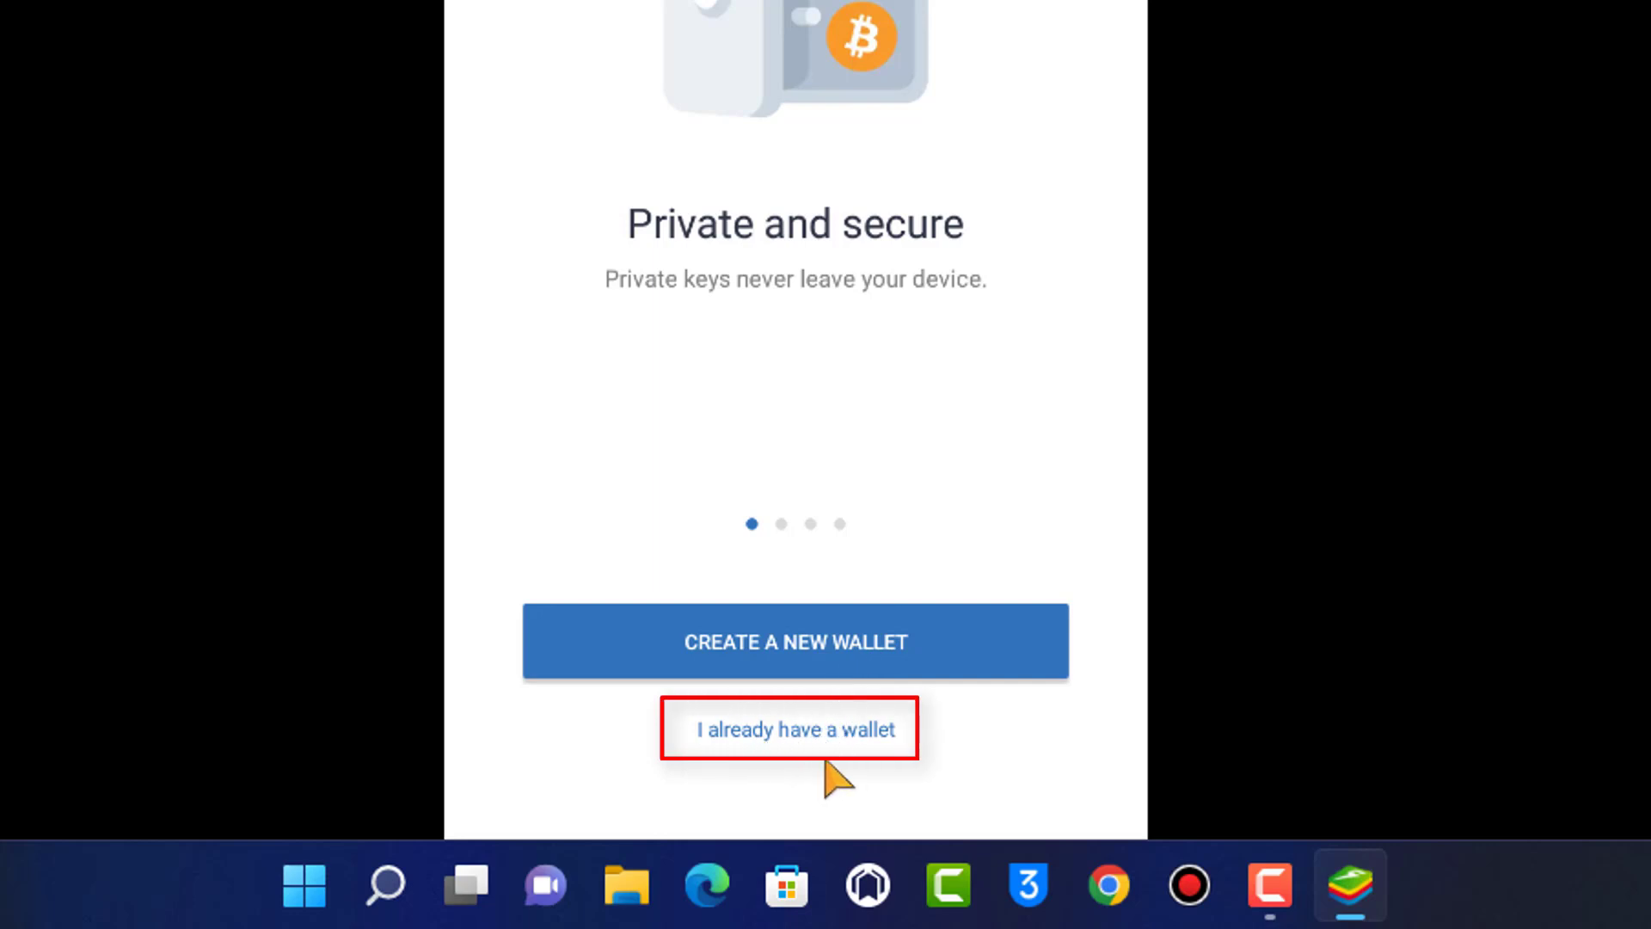
- Choose 'I already have a wallet' on the Trust Wallet welcome screen
click(789, 729)
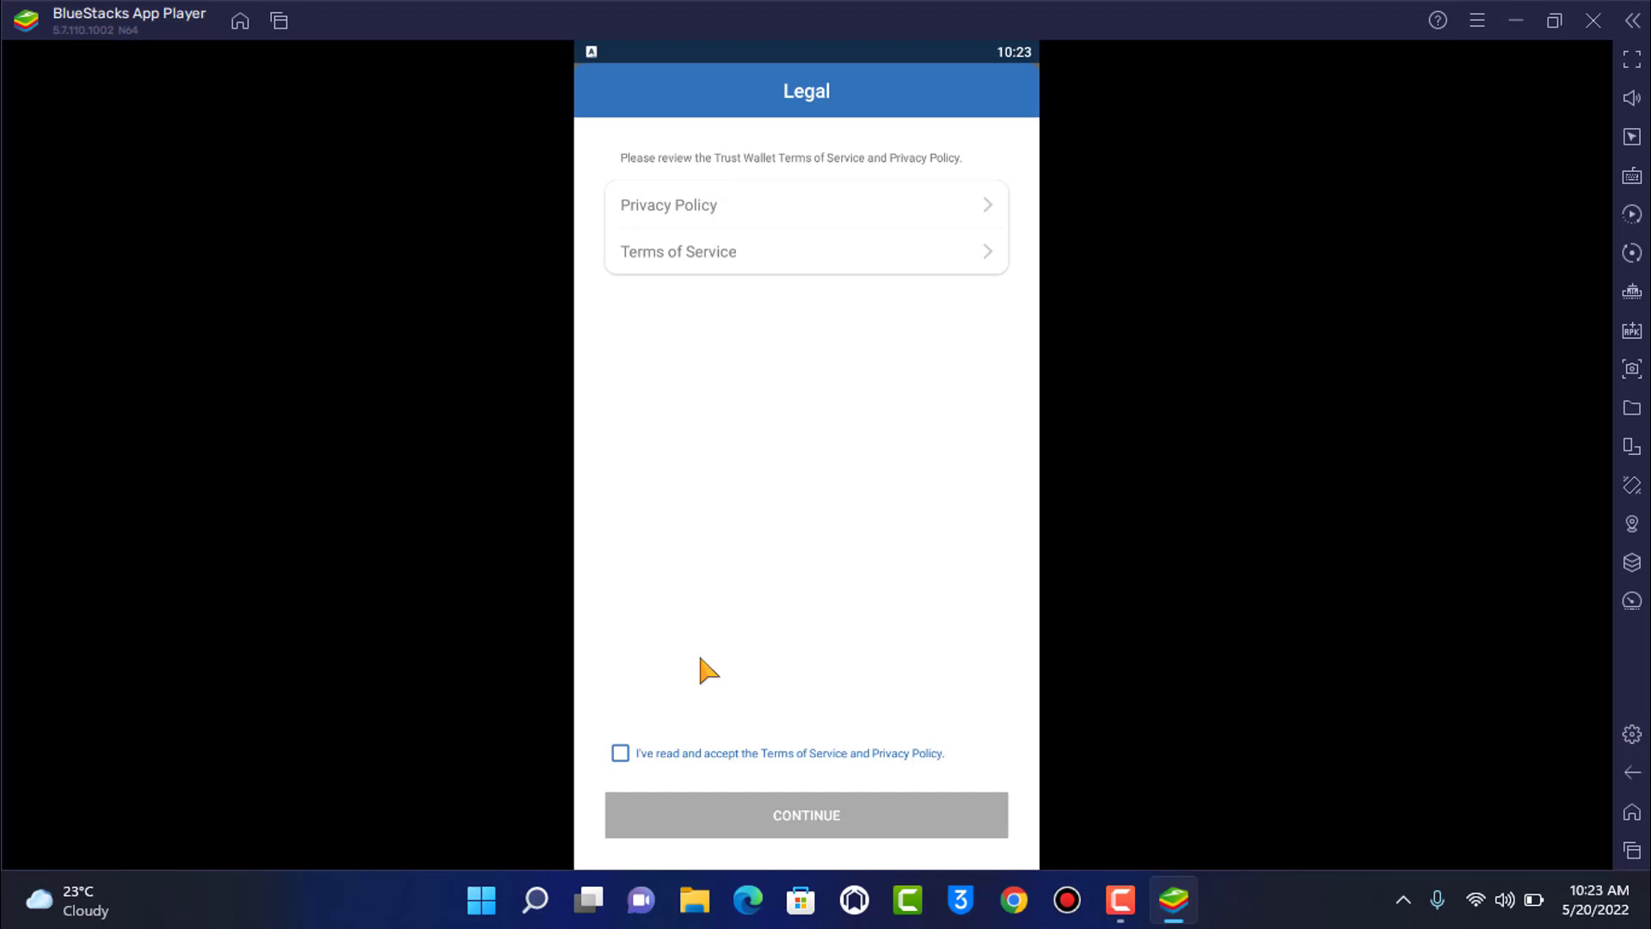
- Accept the Terms of Service, continue, and choose Multi-Coin Wallet from the Import list
click(621, 754)
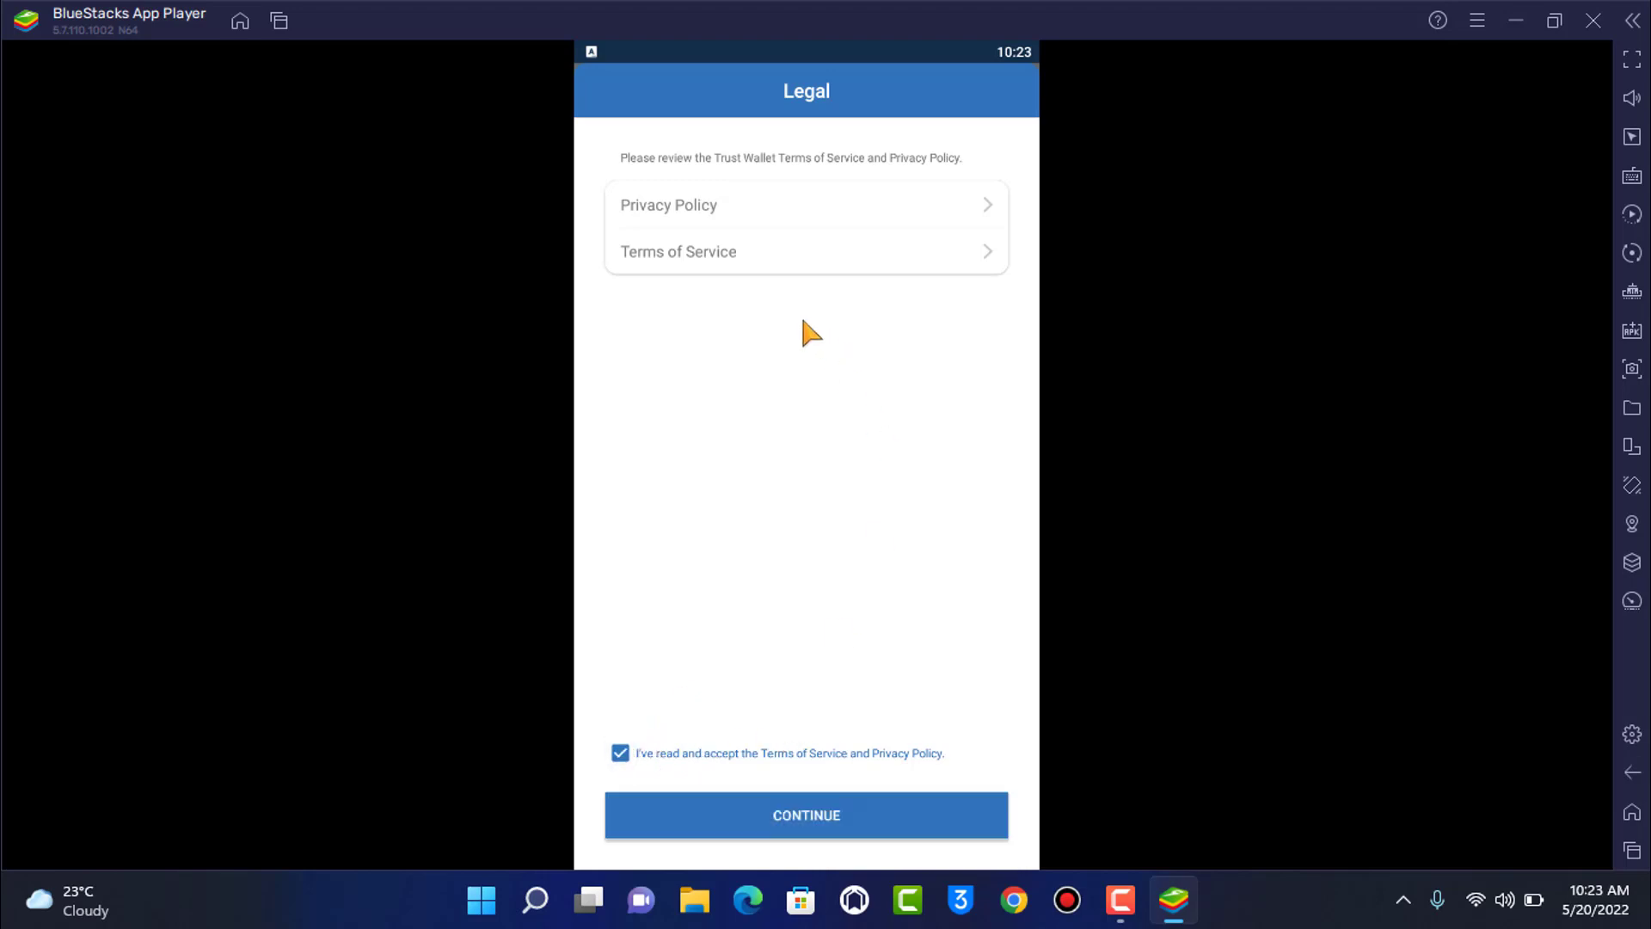
mouse_move(737, 292)
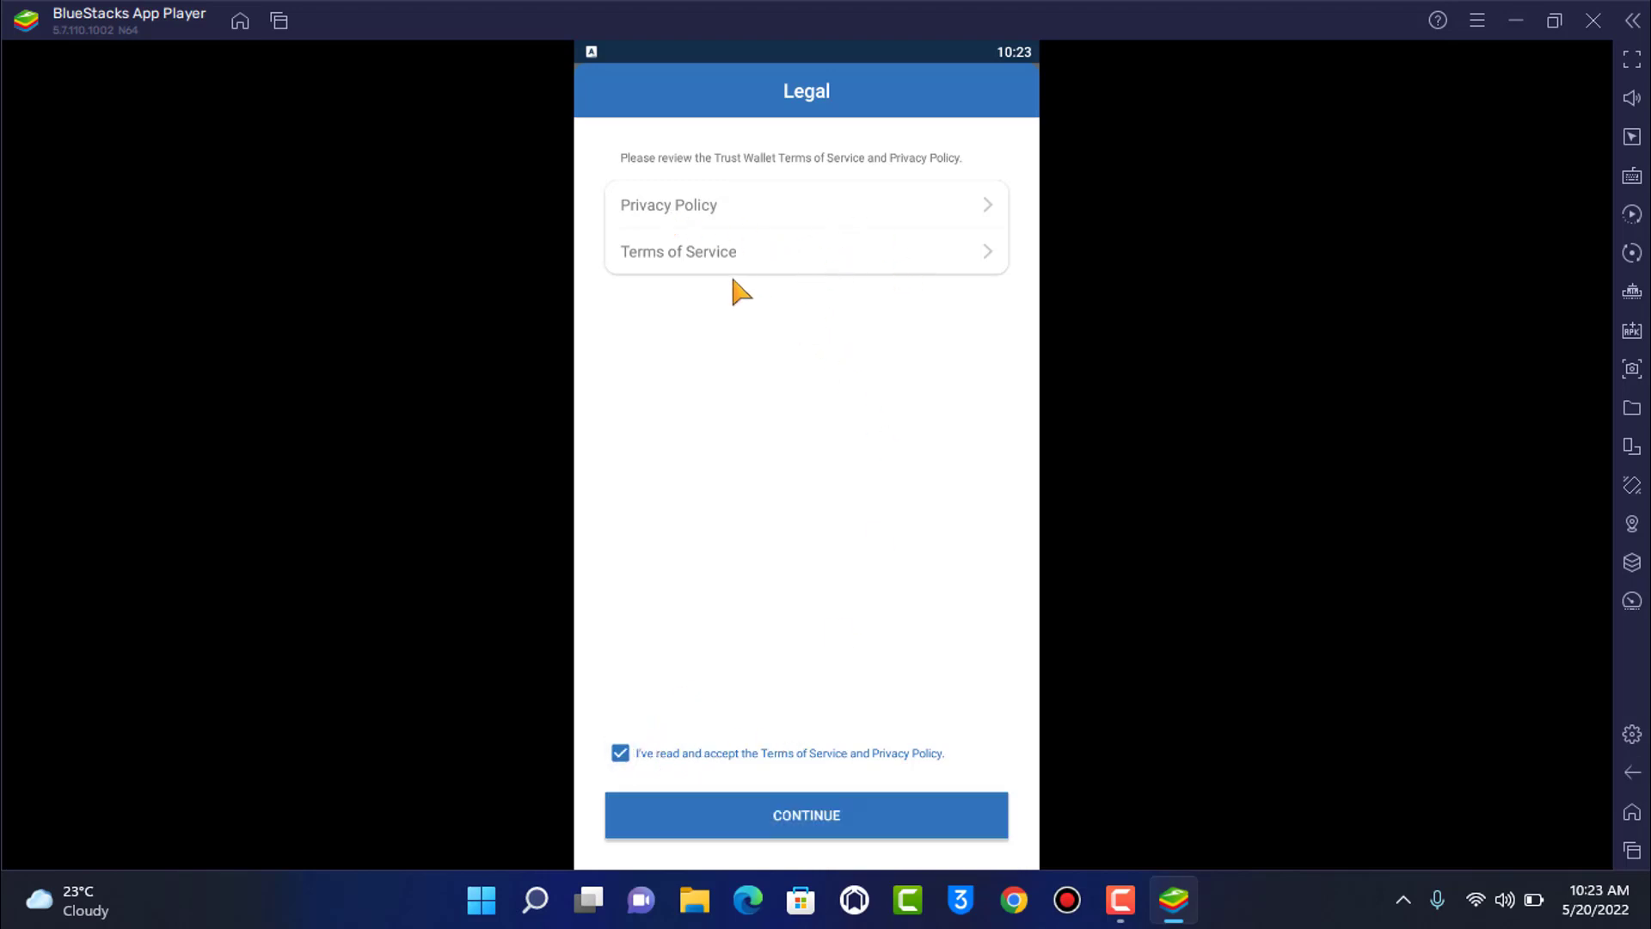
click(805, 814)
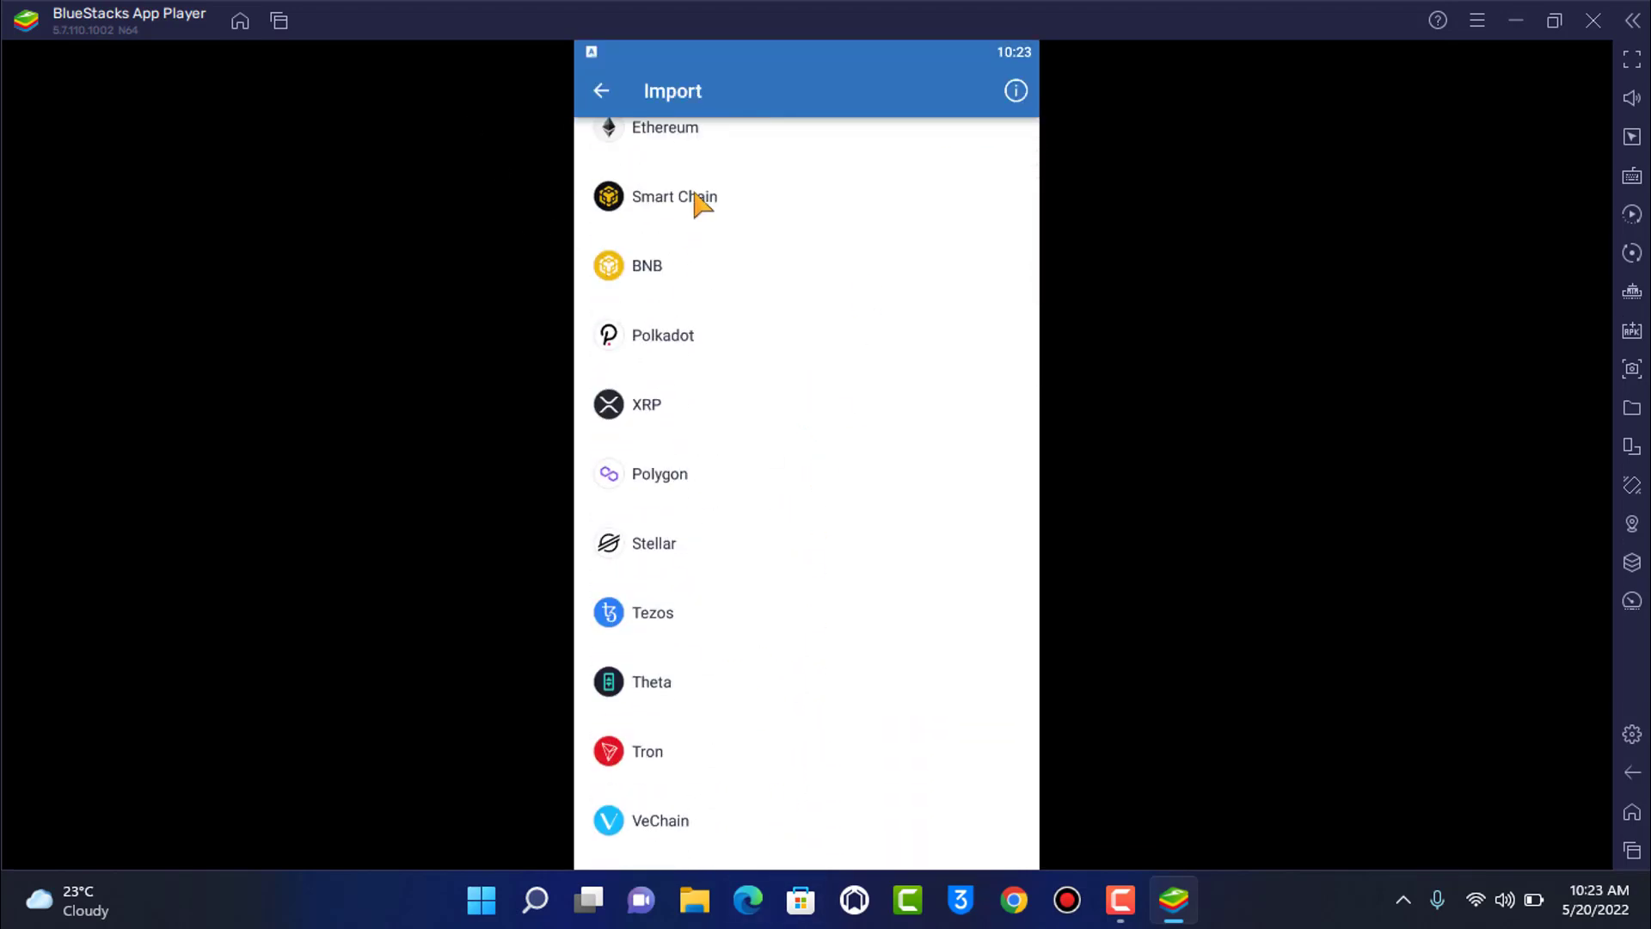
scroll(down, 3)
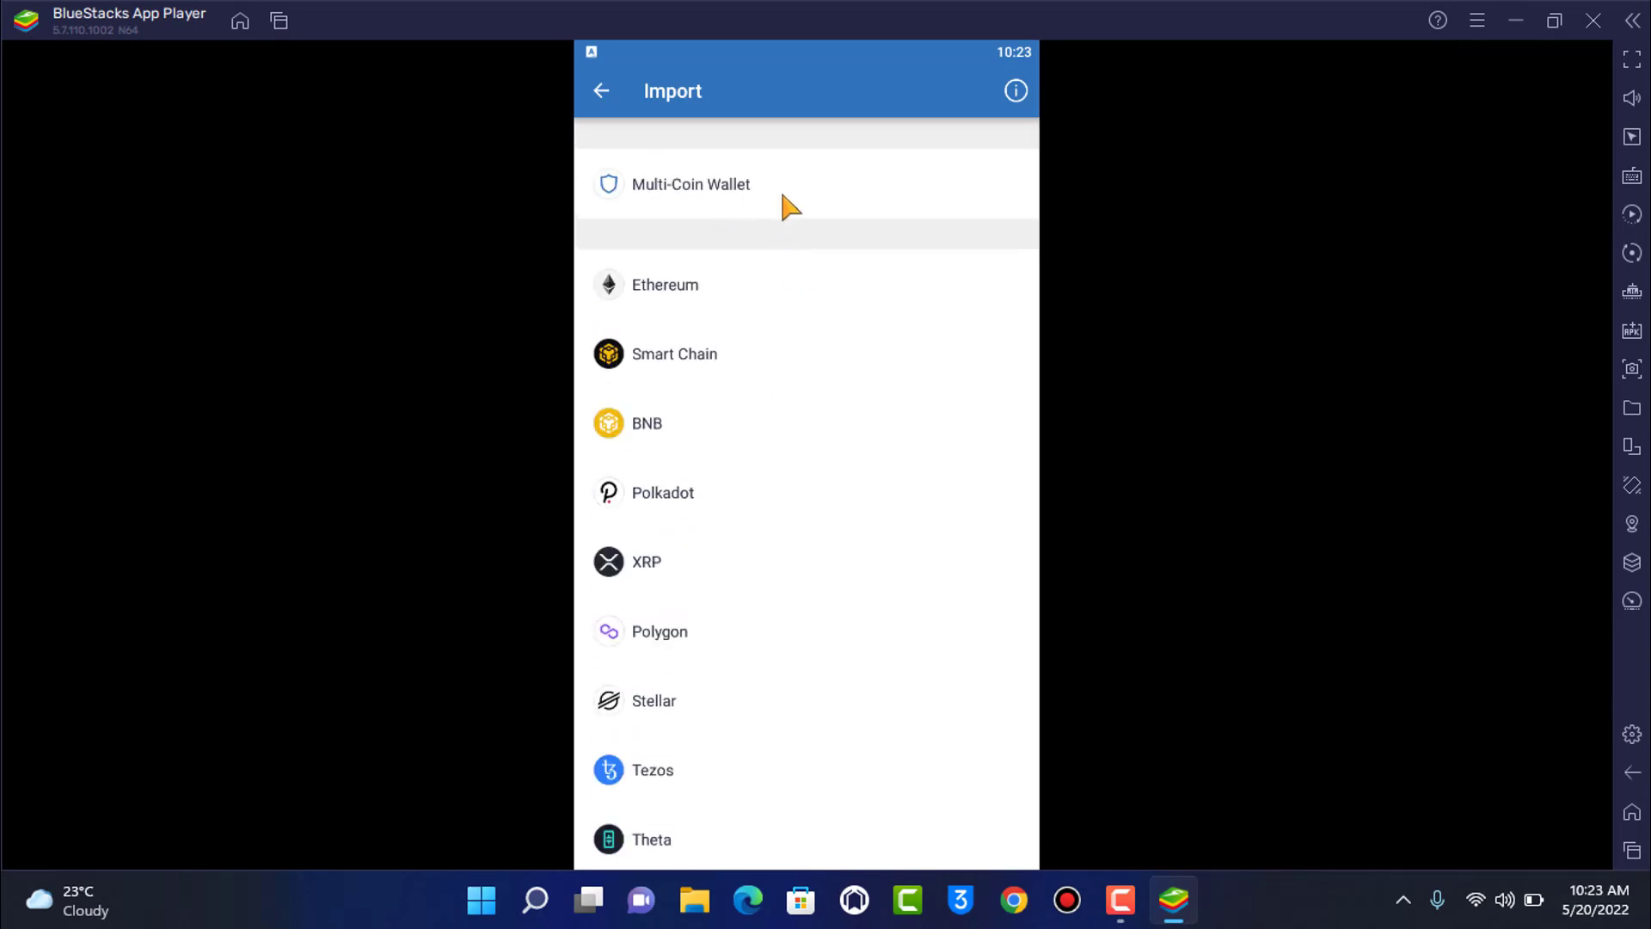
click(691, 184)
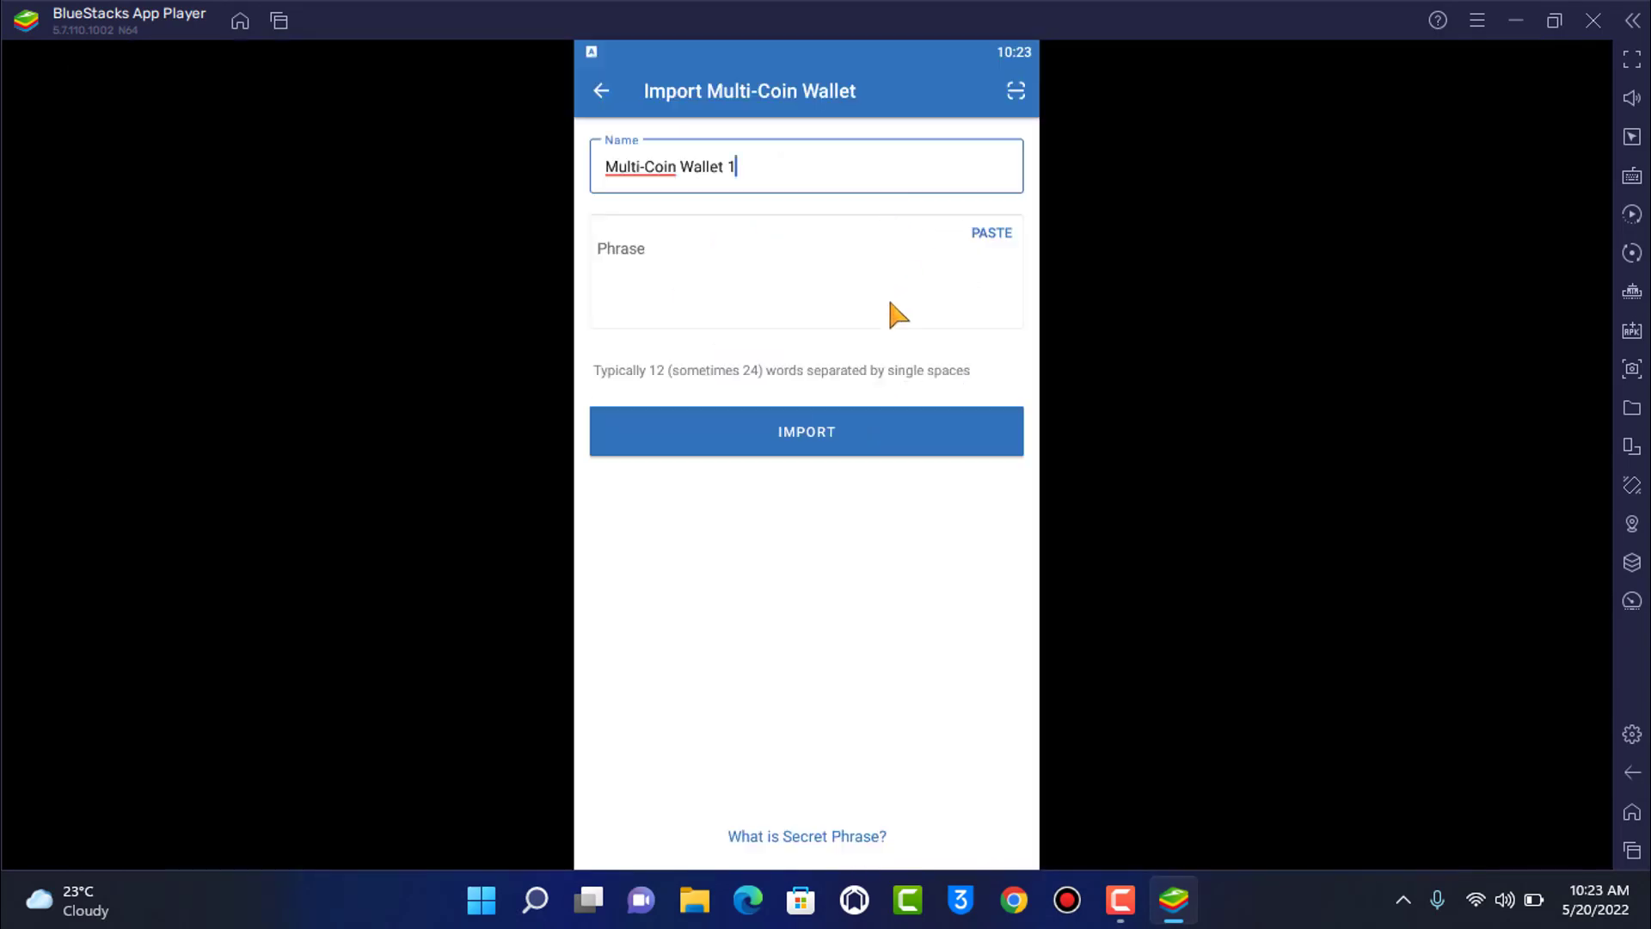
click(789, 270)
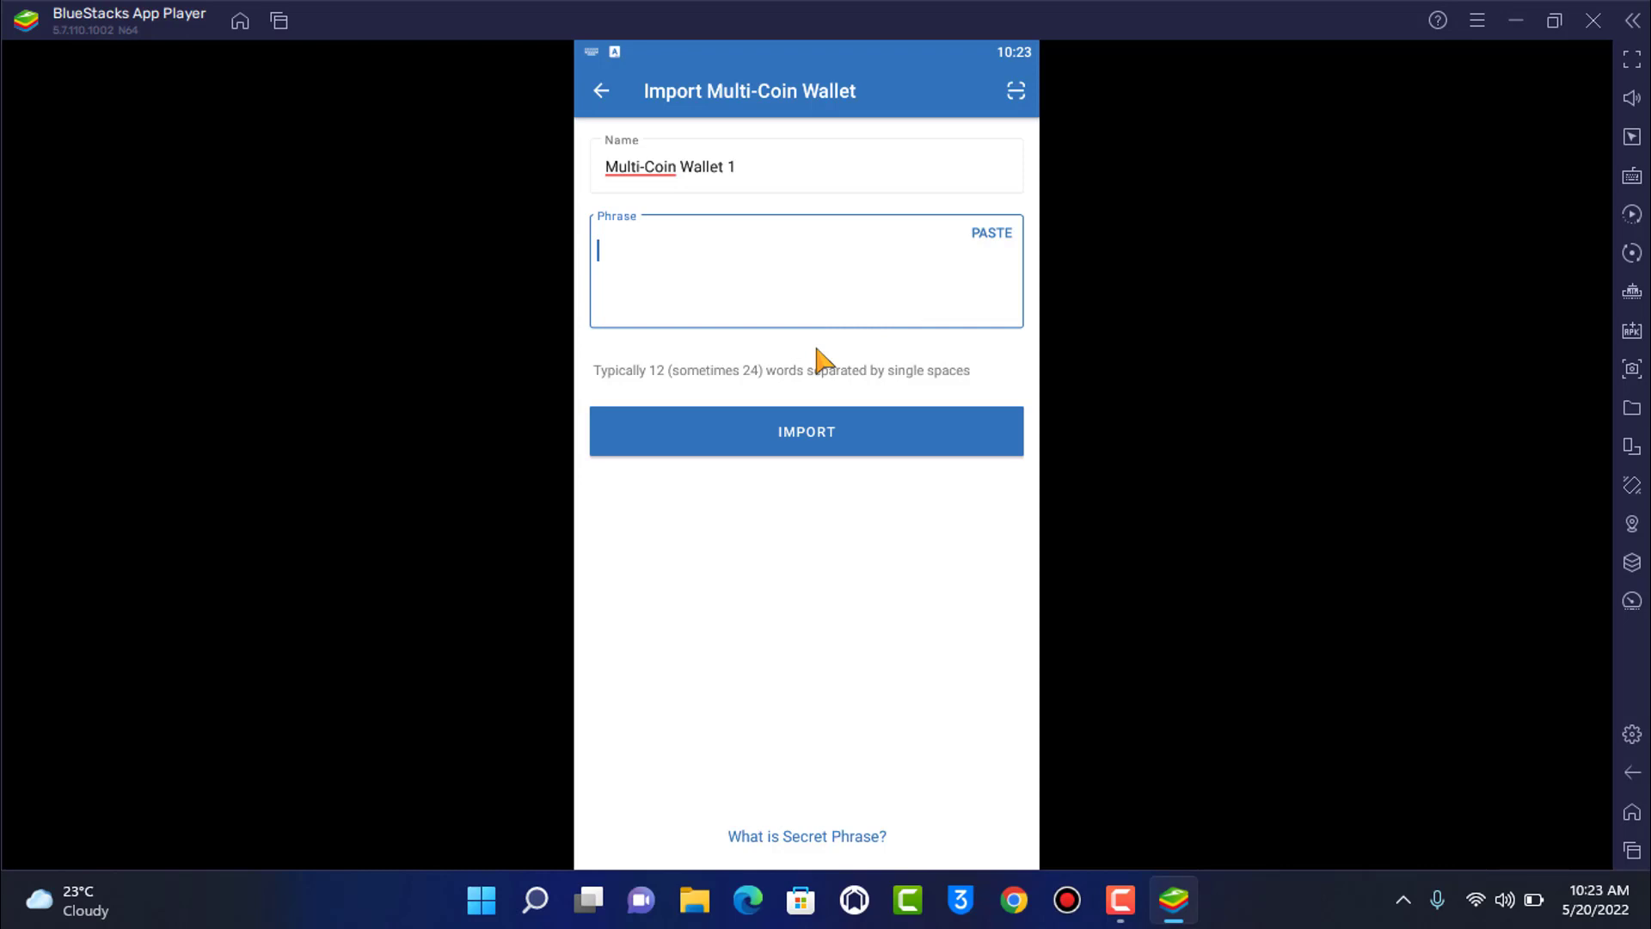
mouse_move(769, 398)
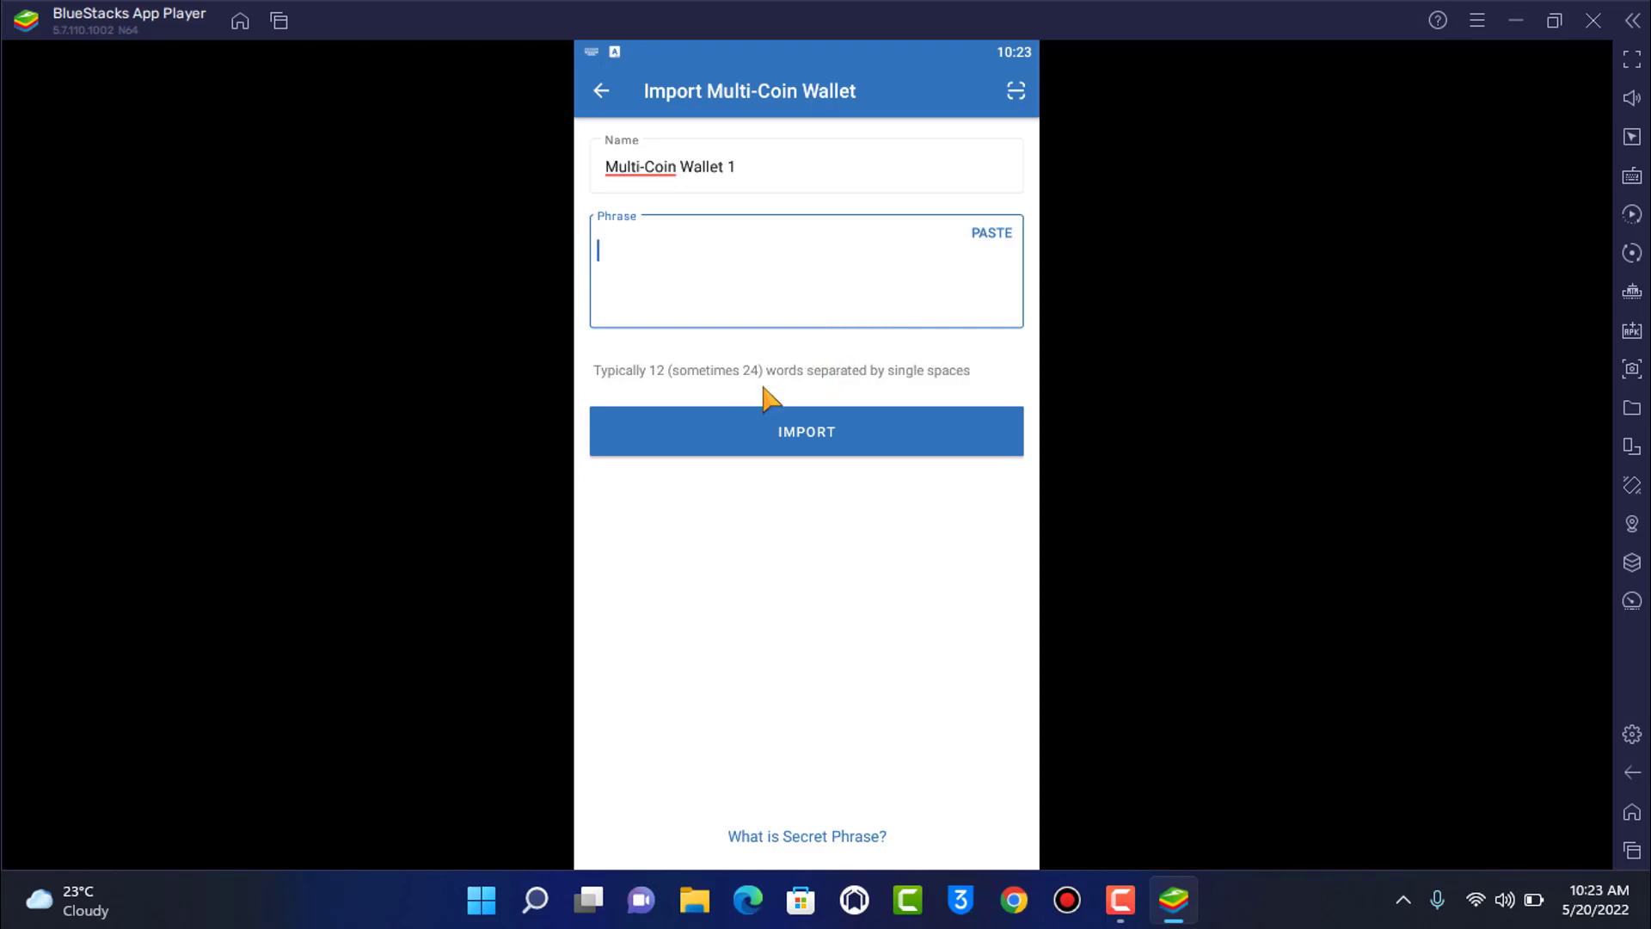
mouse_move(769, 397)
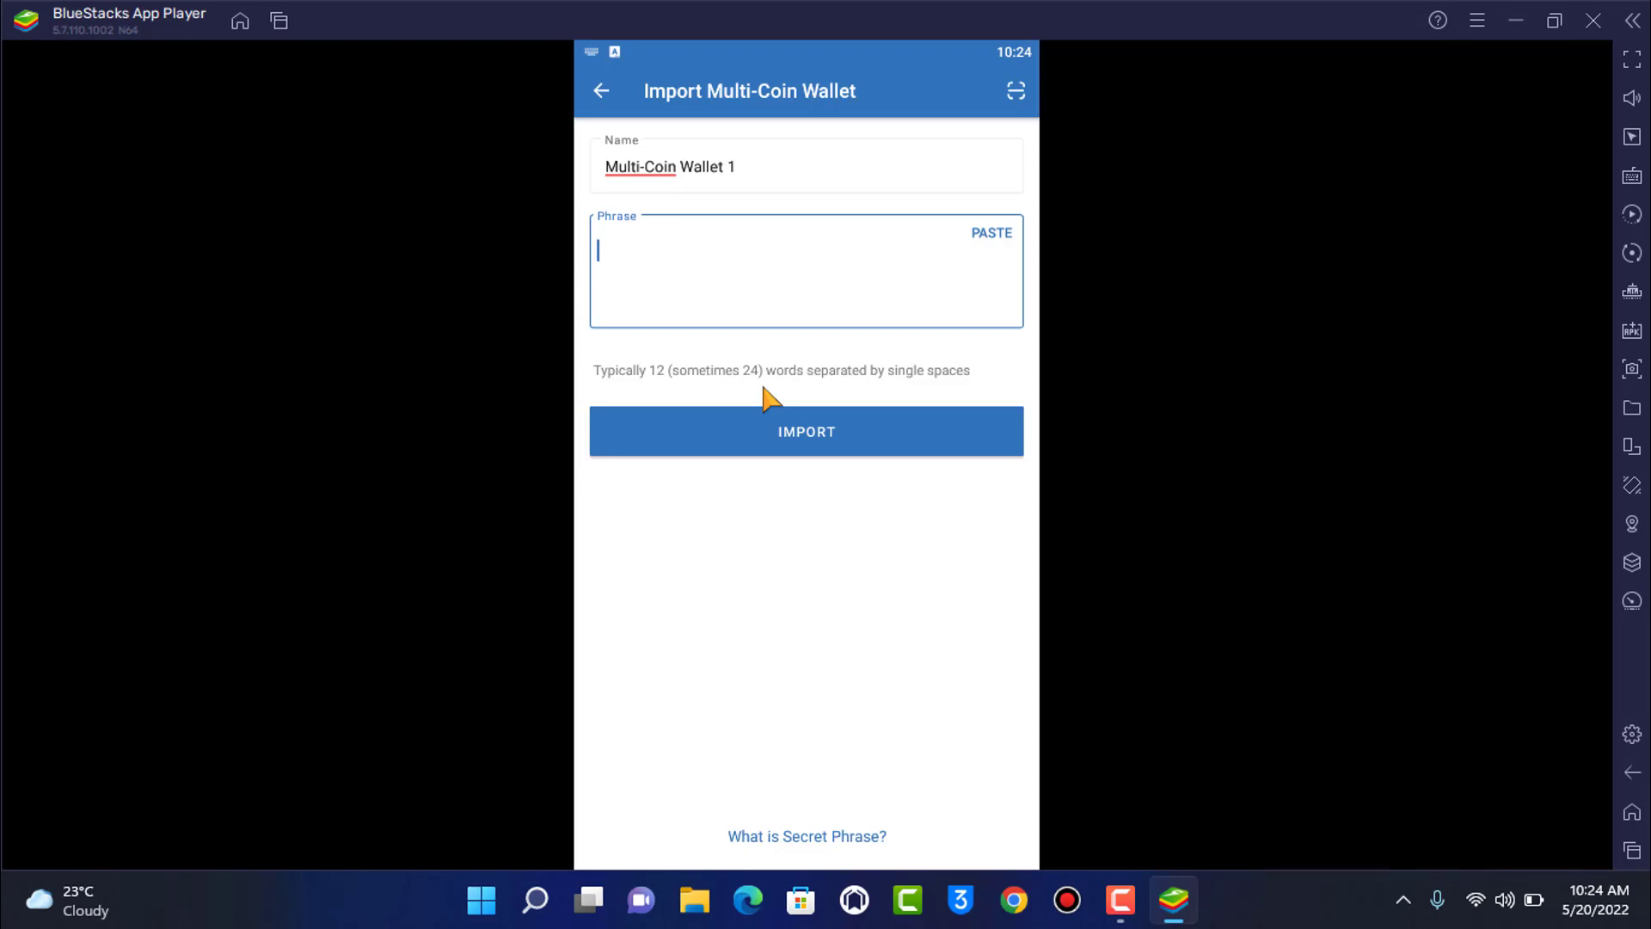
mouse_move(829, 790)
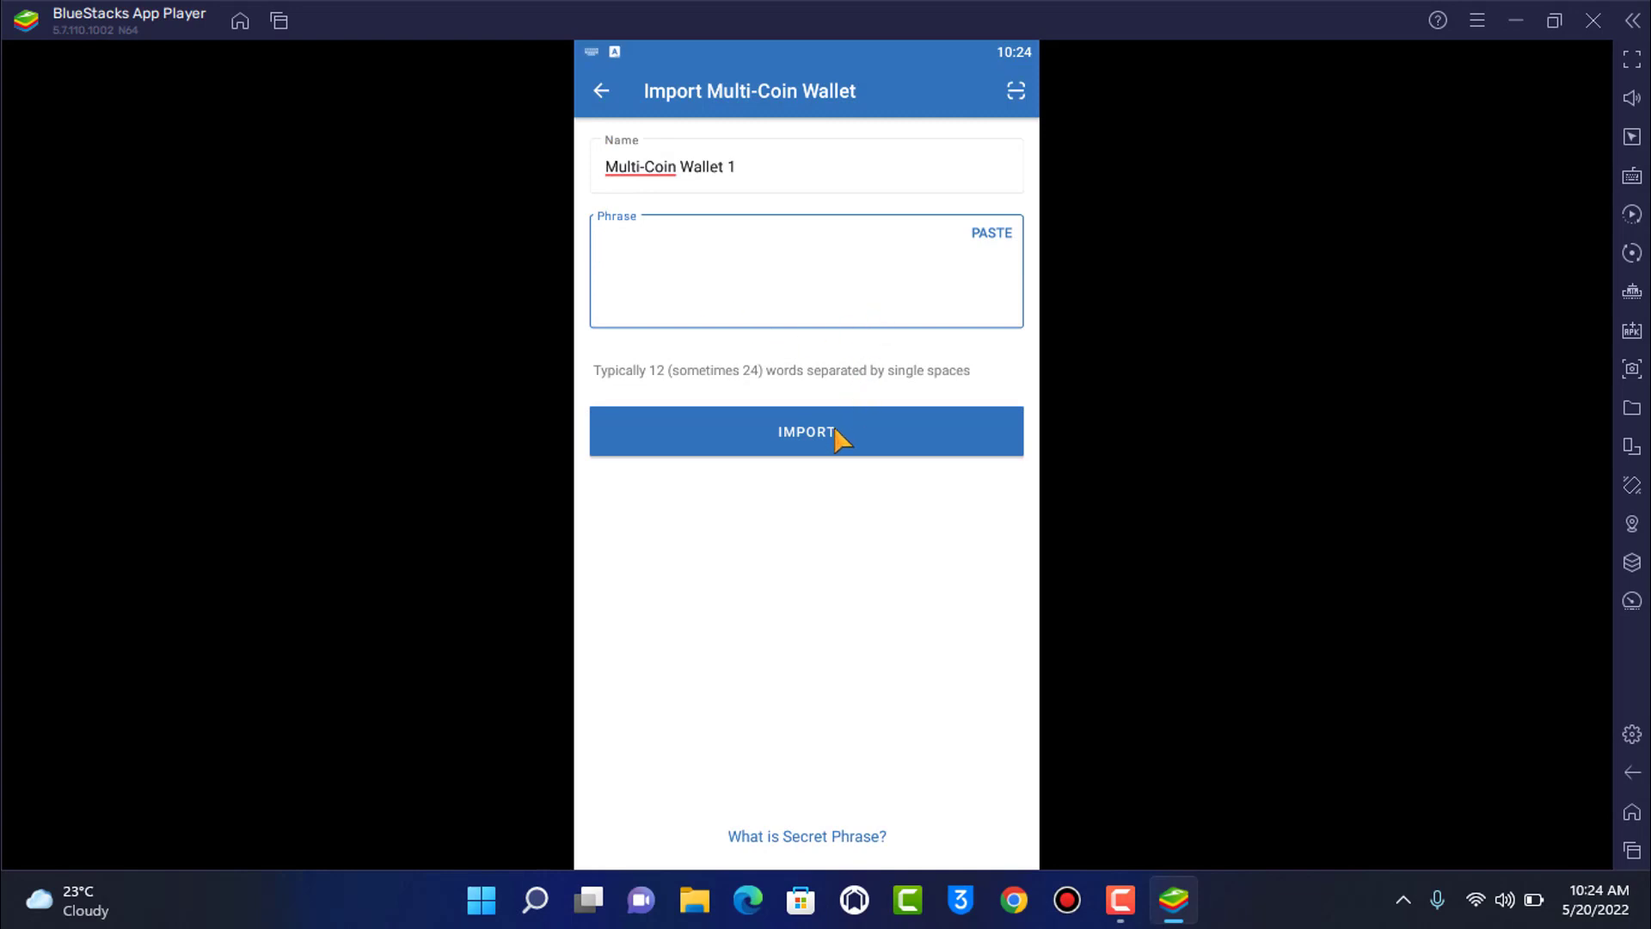
mouse_move(922, 440)
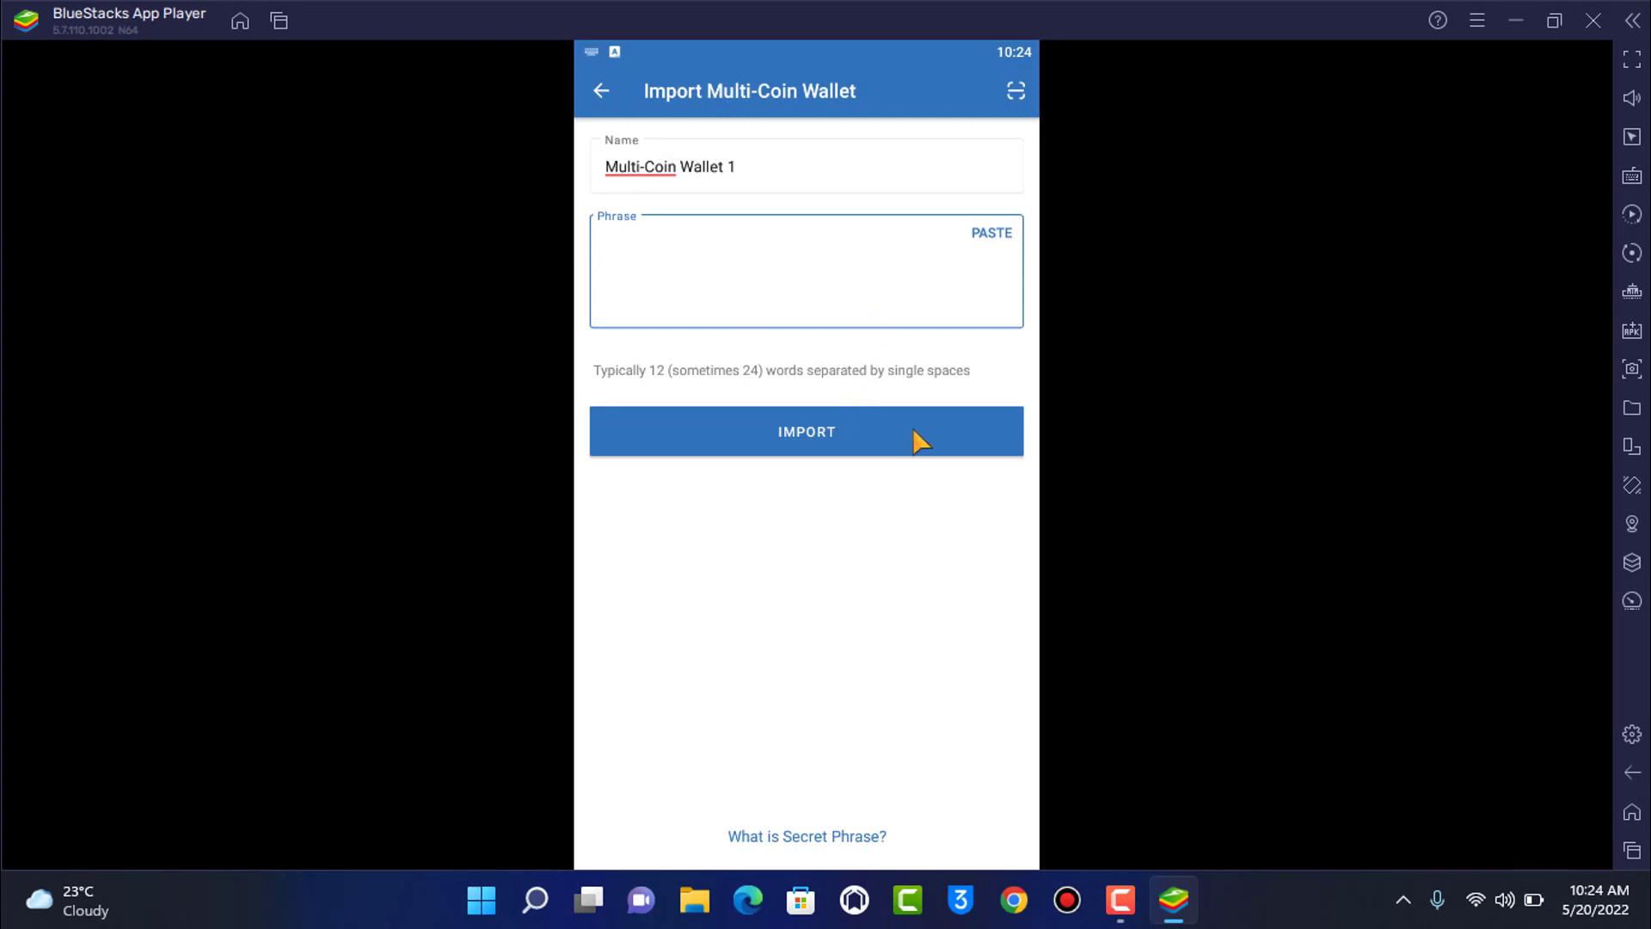